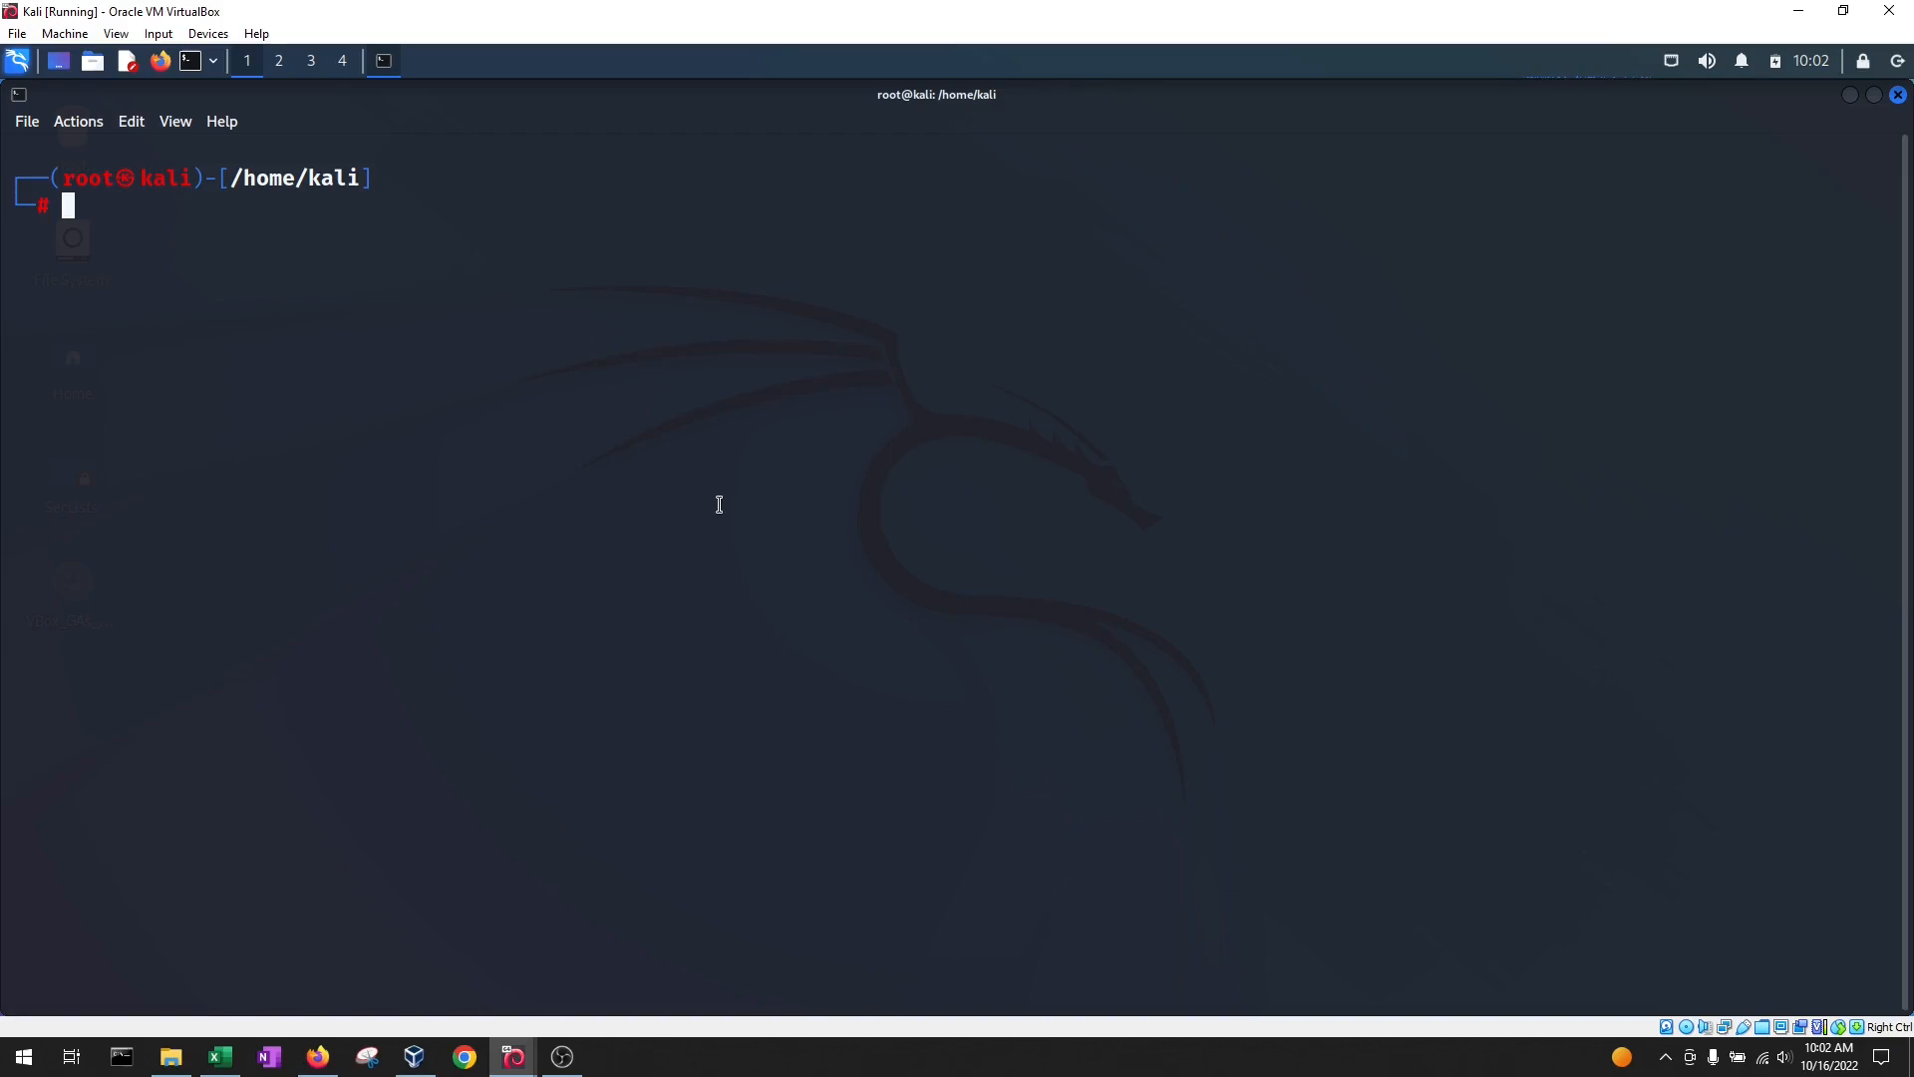
Enter the ping sweep command nmap -sn 192.168.100.0/24 and discard it without running
text(nmap -sn 192.168.100.0/24)
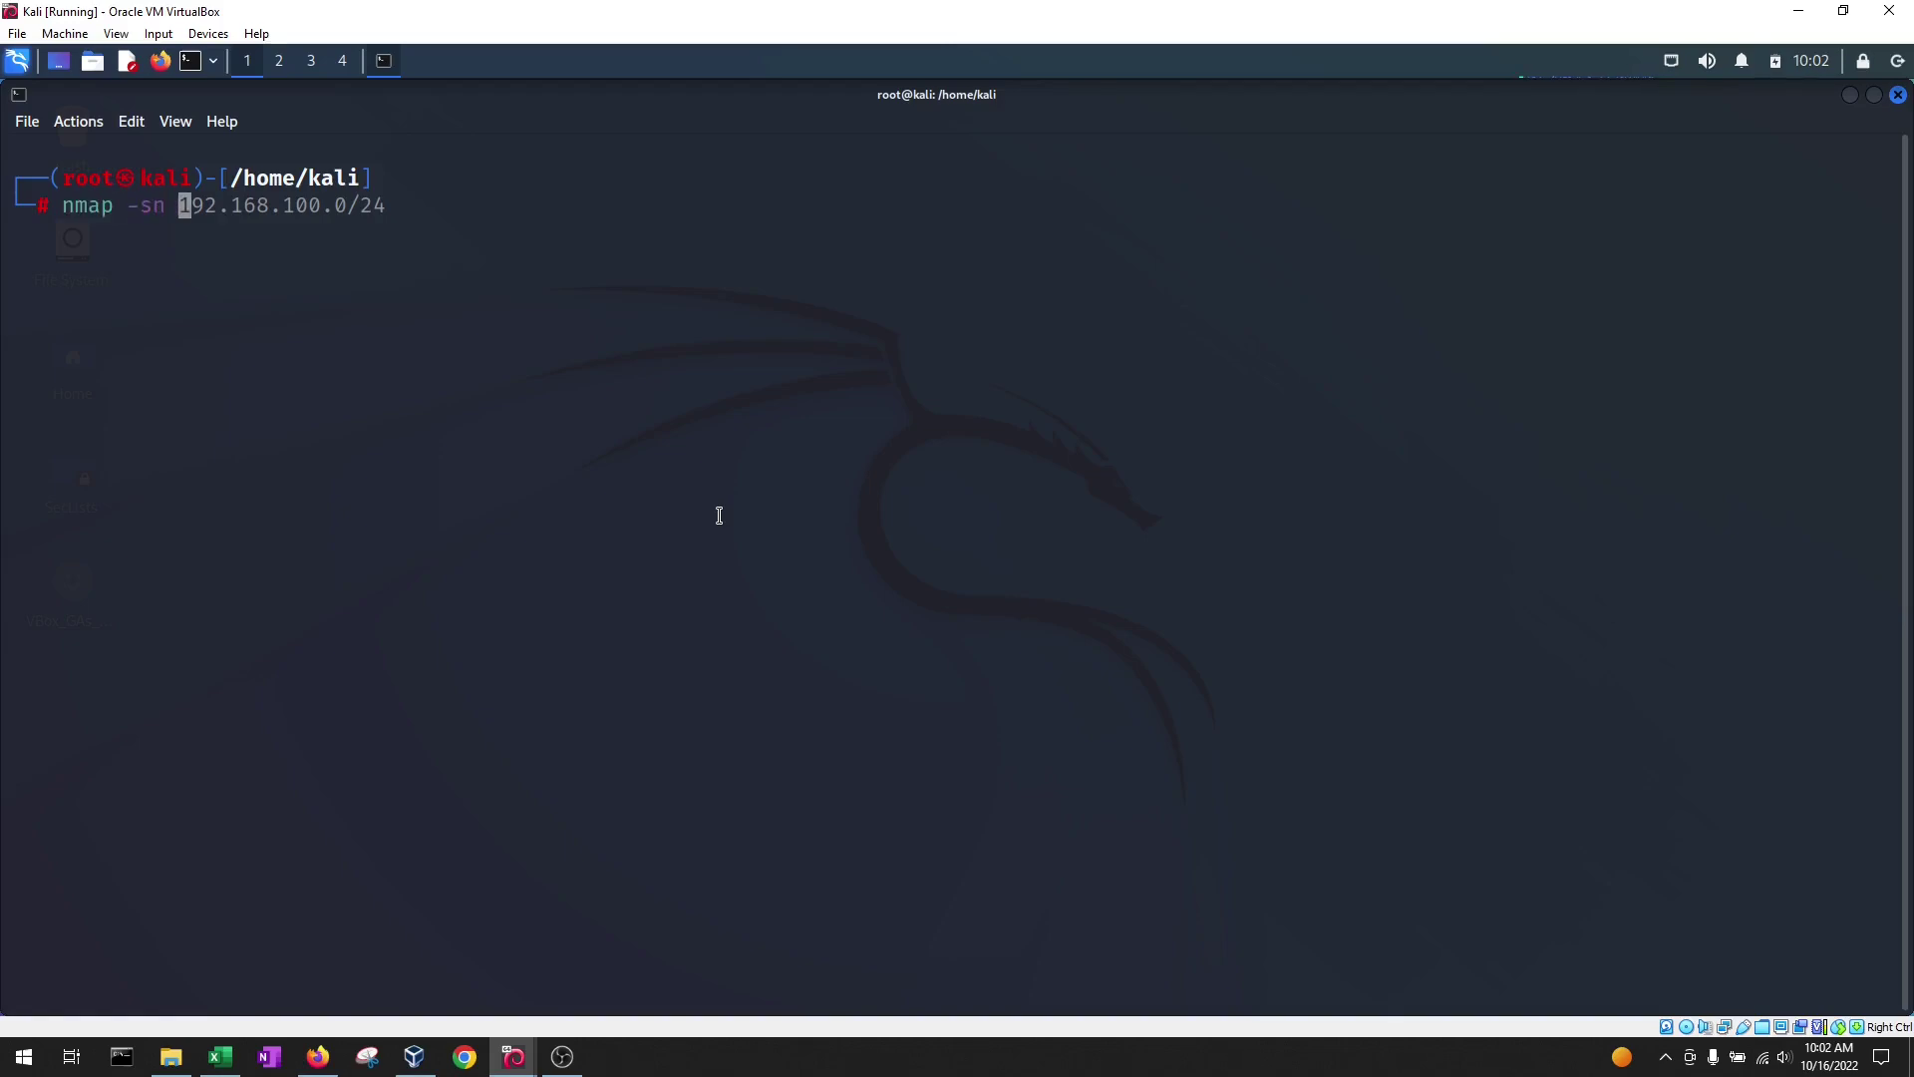
key(End)
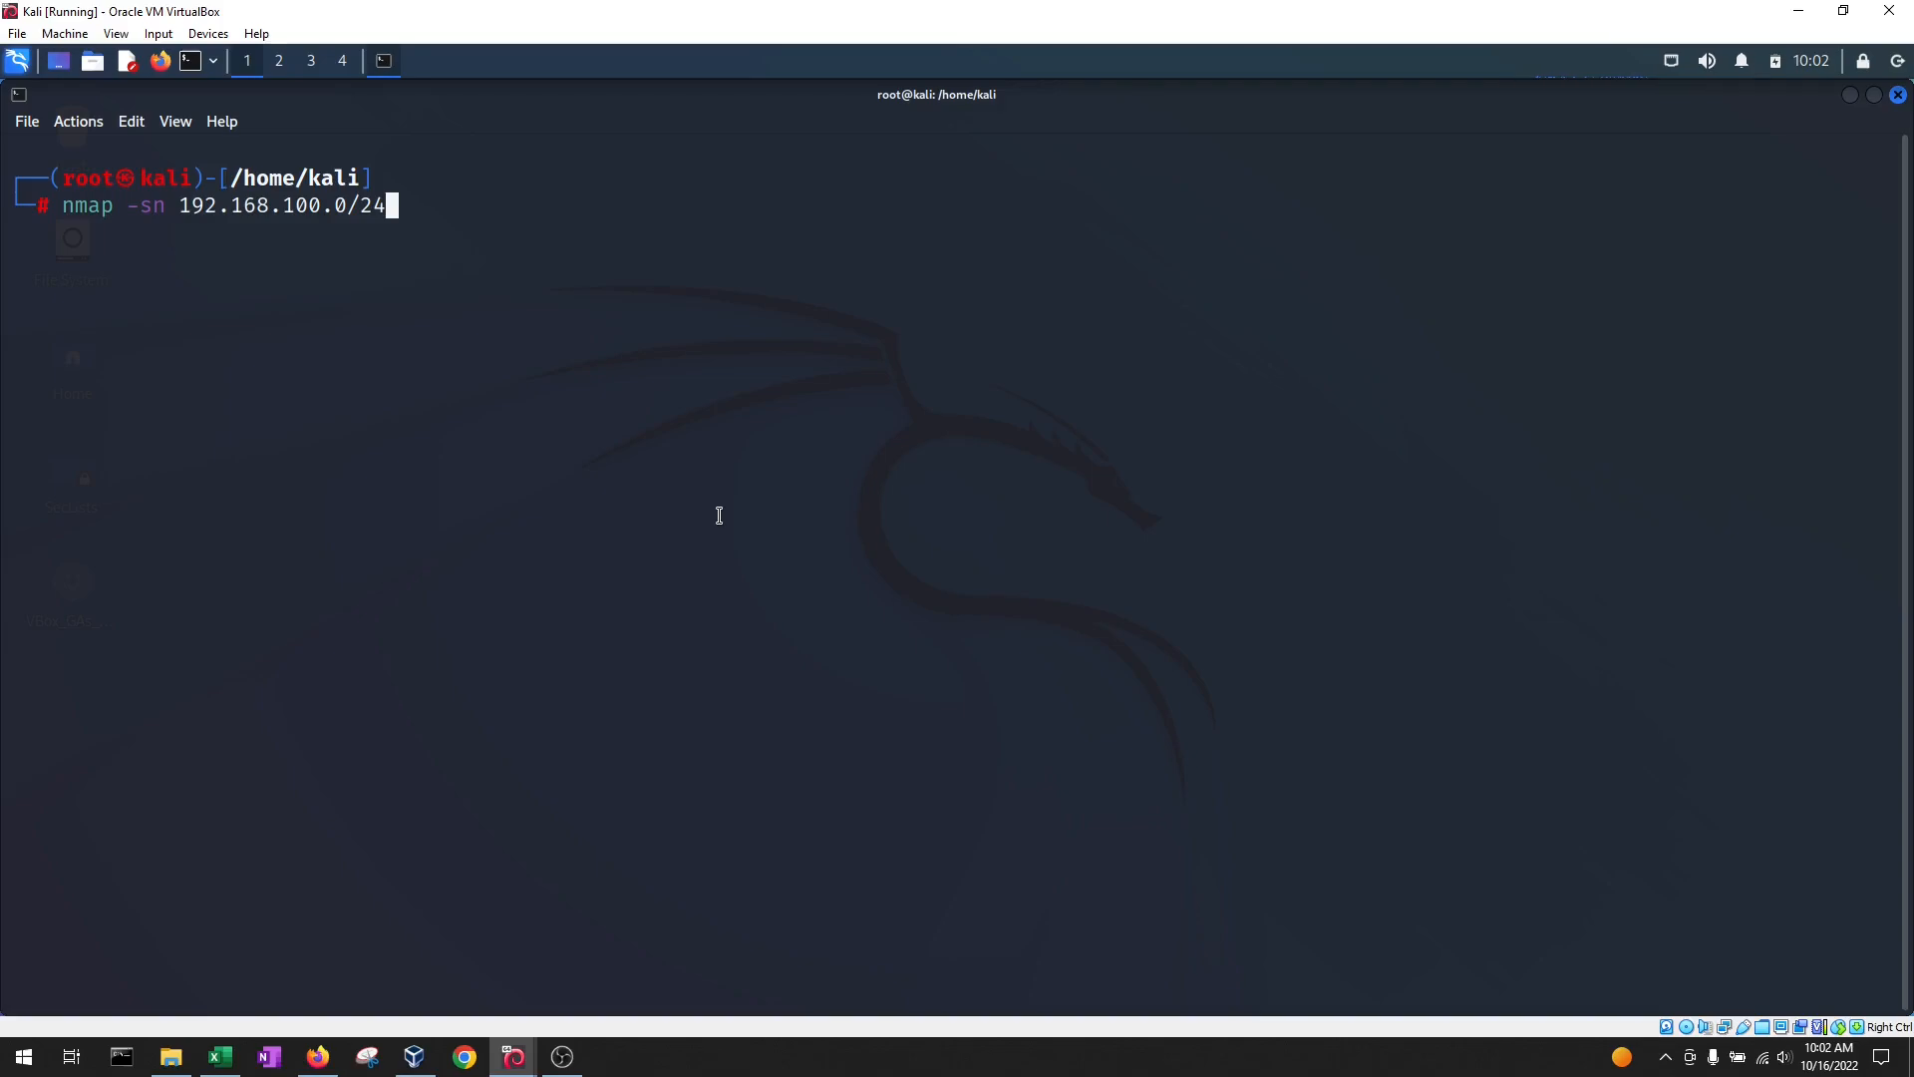
key(Return)
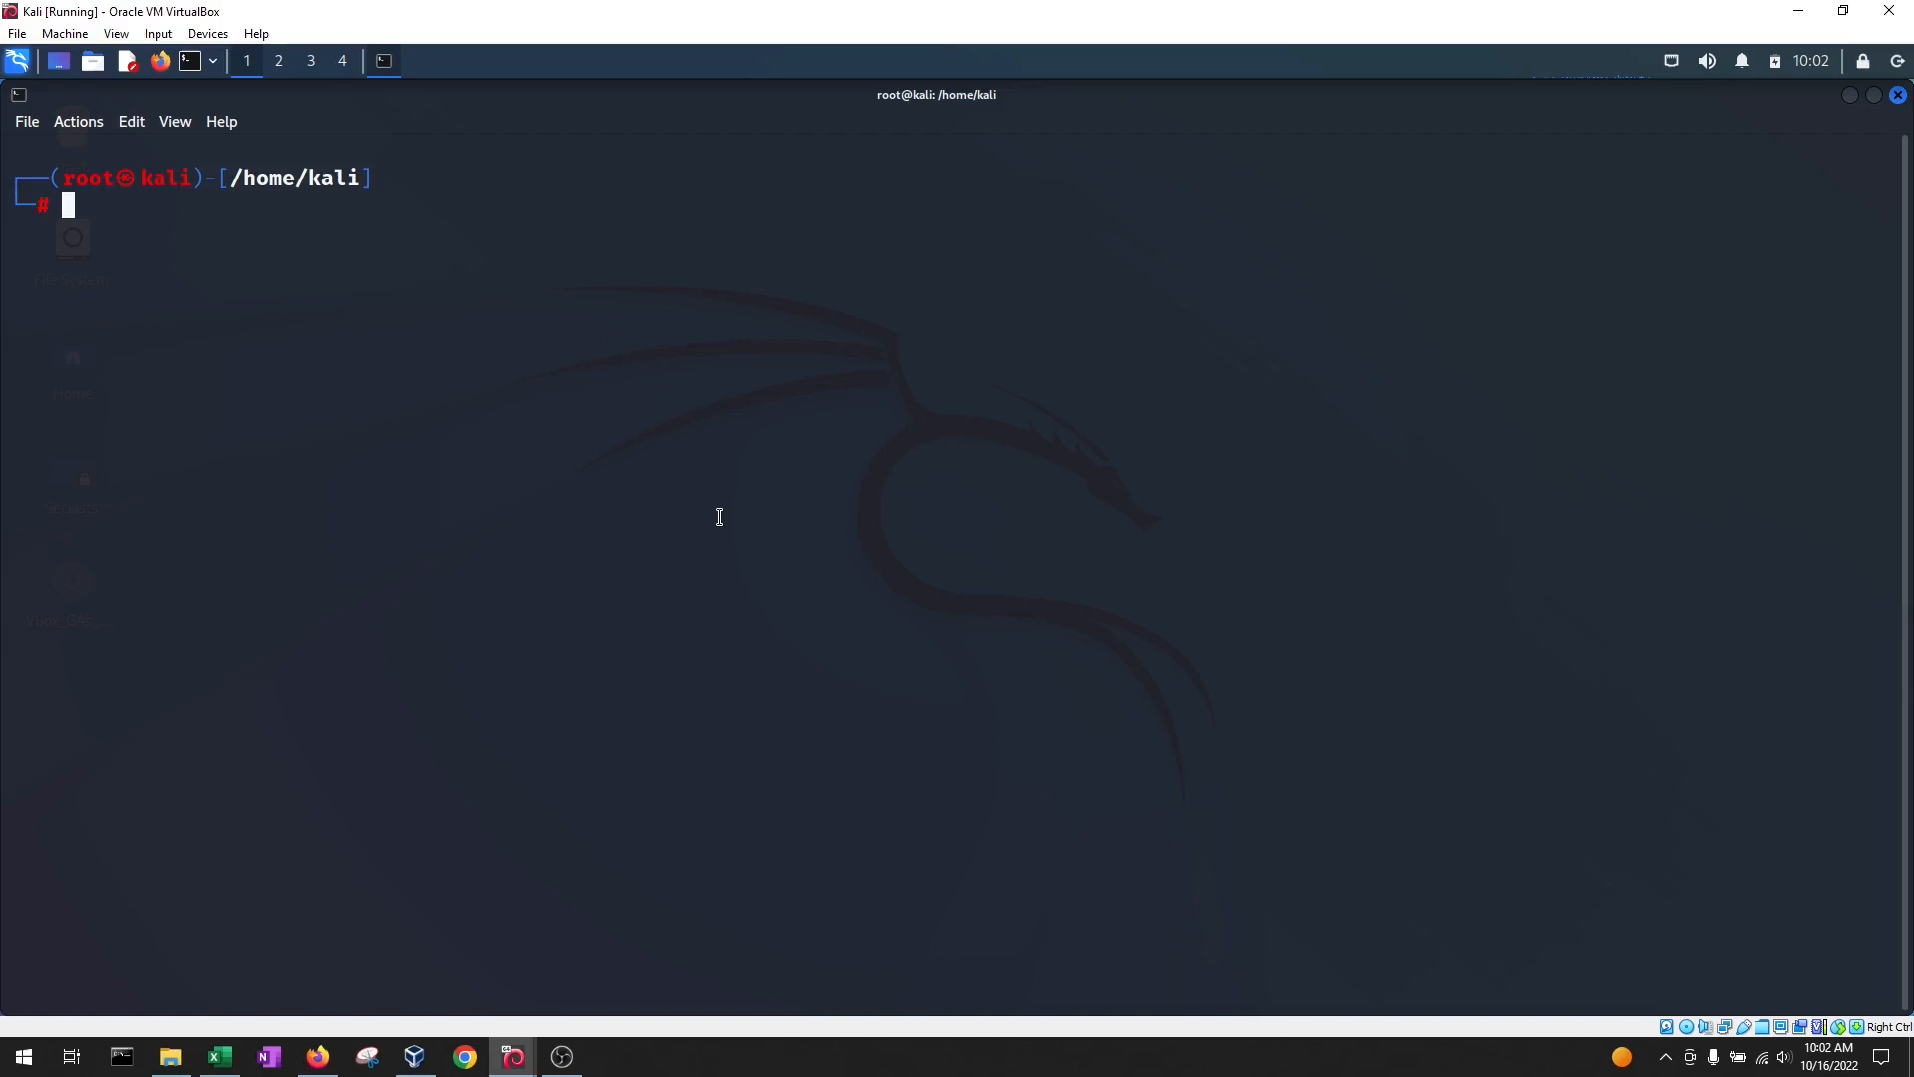
Run the SYN scan on 192.168.100.12, which lists 13 open TCP ports in 7.83 seconds
text(nmap -sn 192.168.100.0/24)
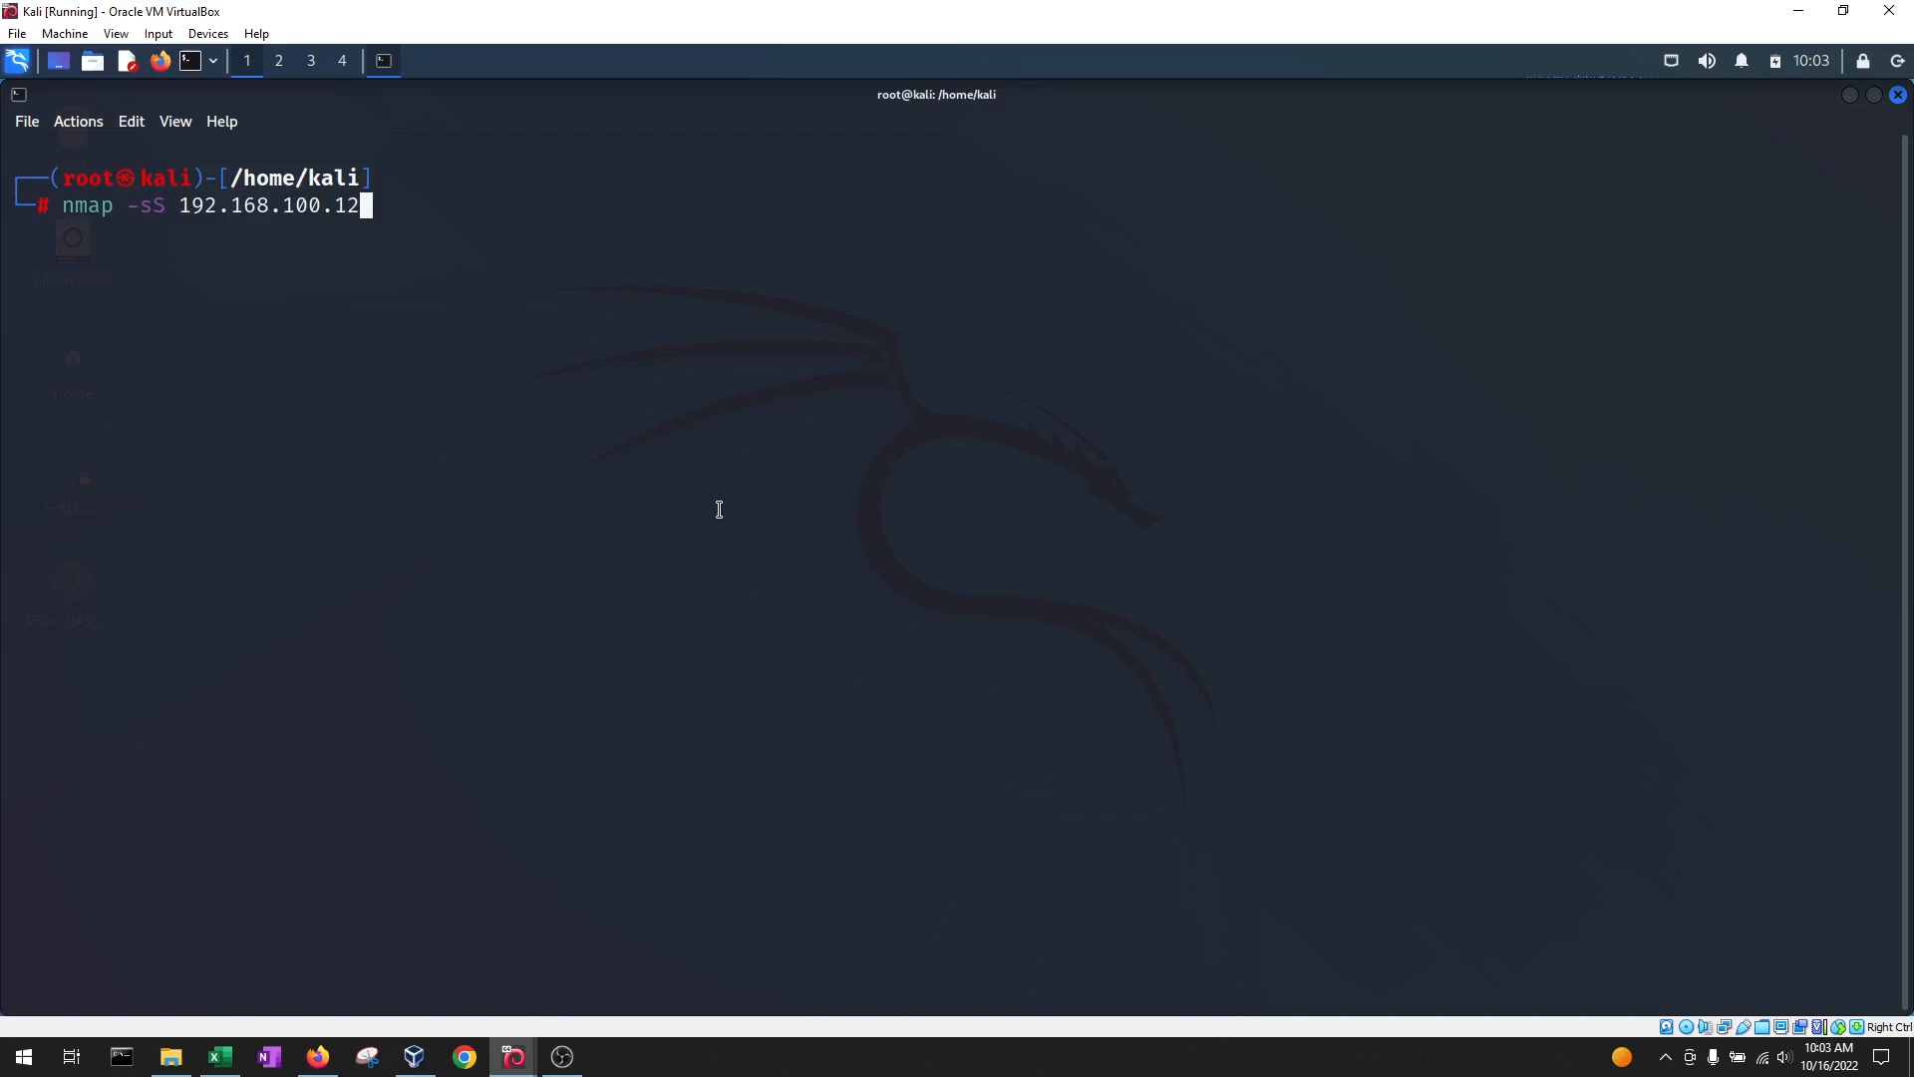
key(Return)
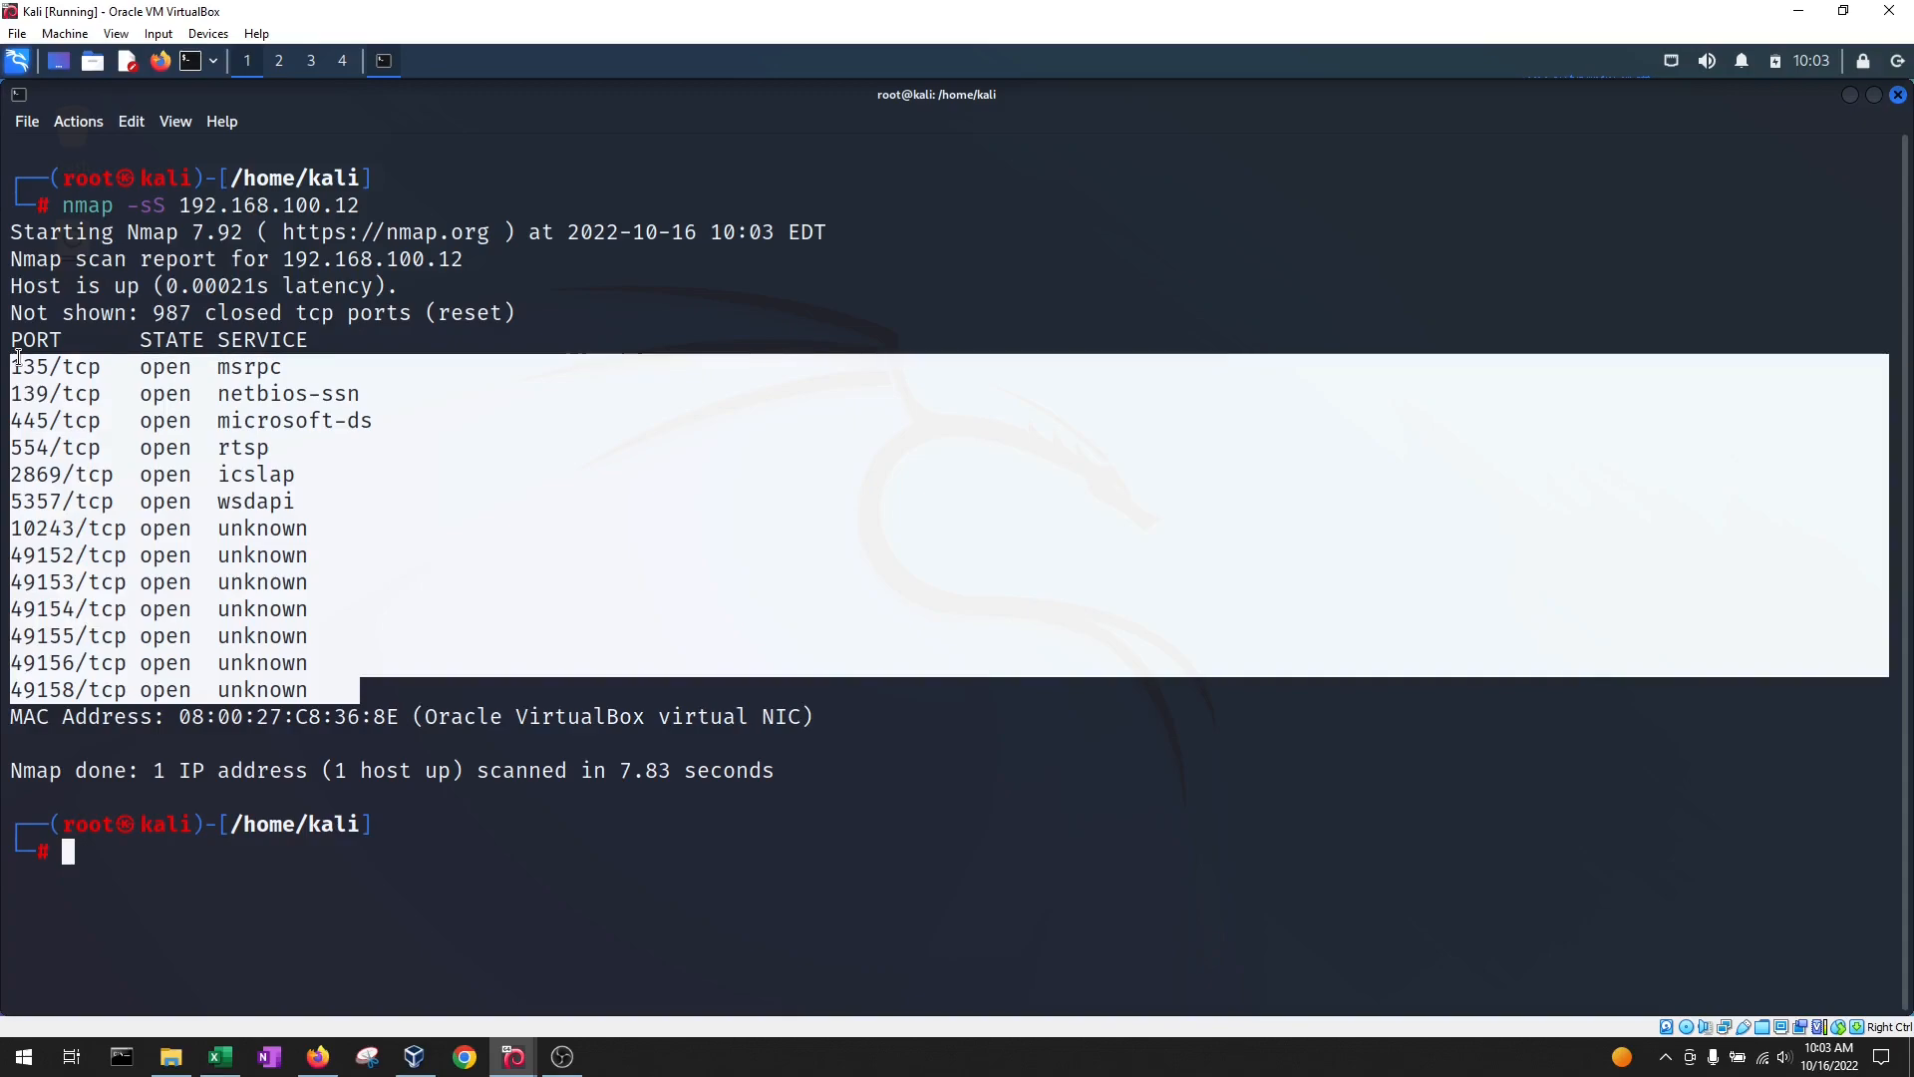
double_click(162, 366)
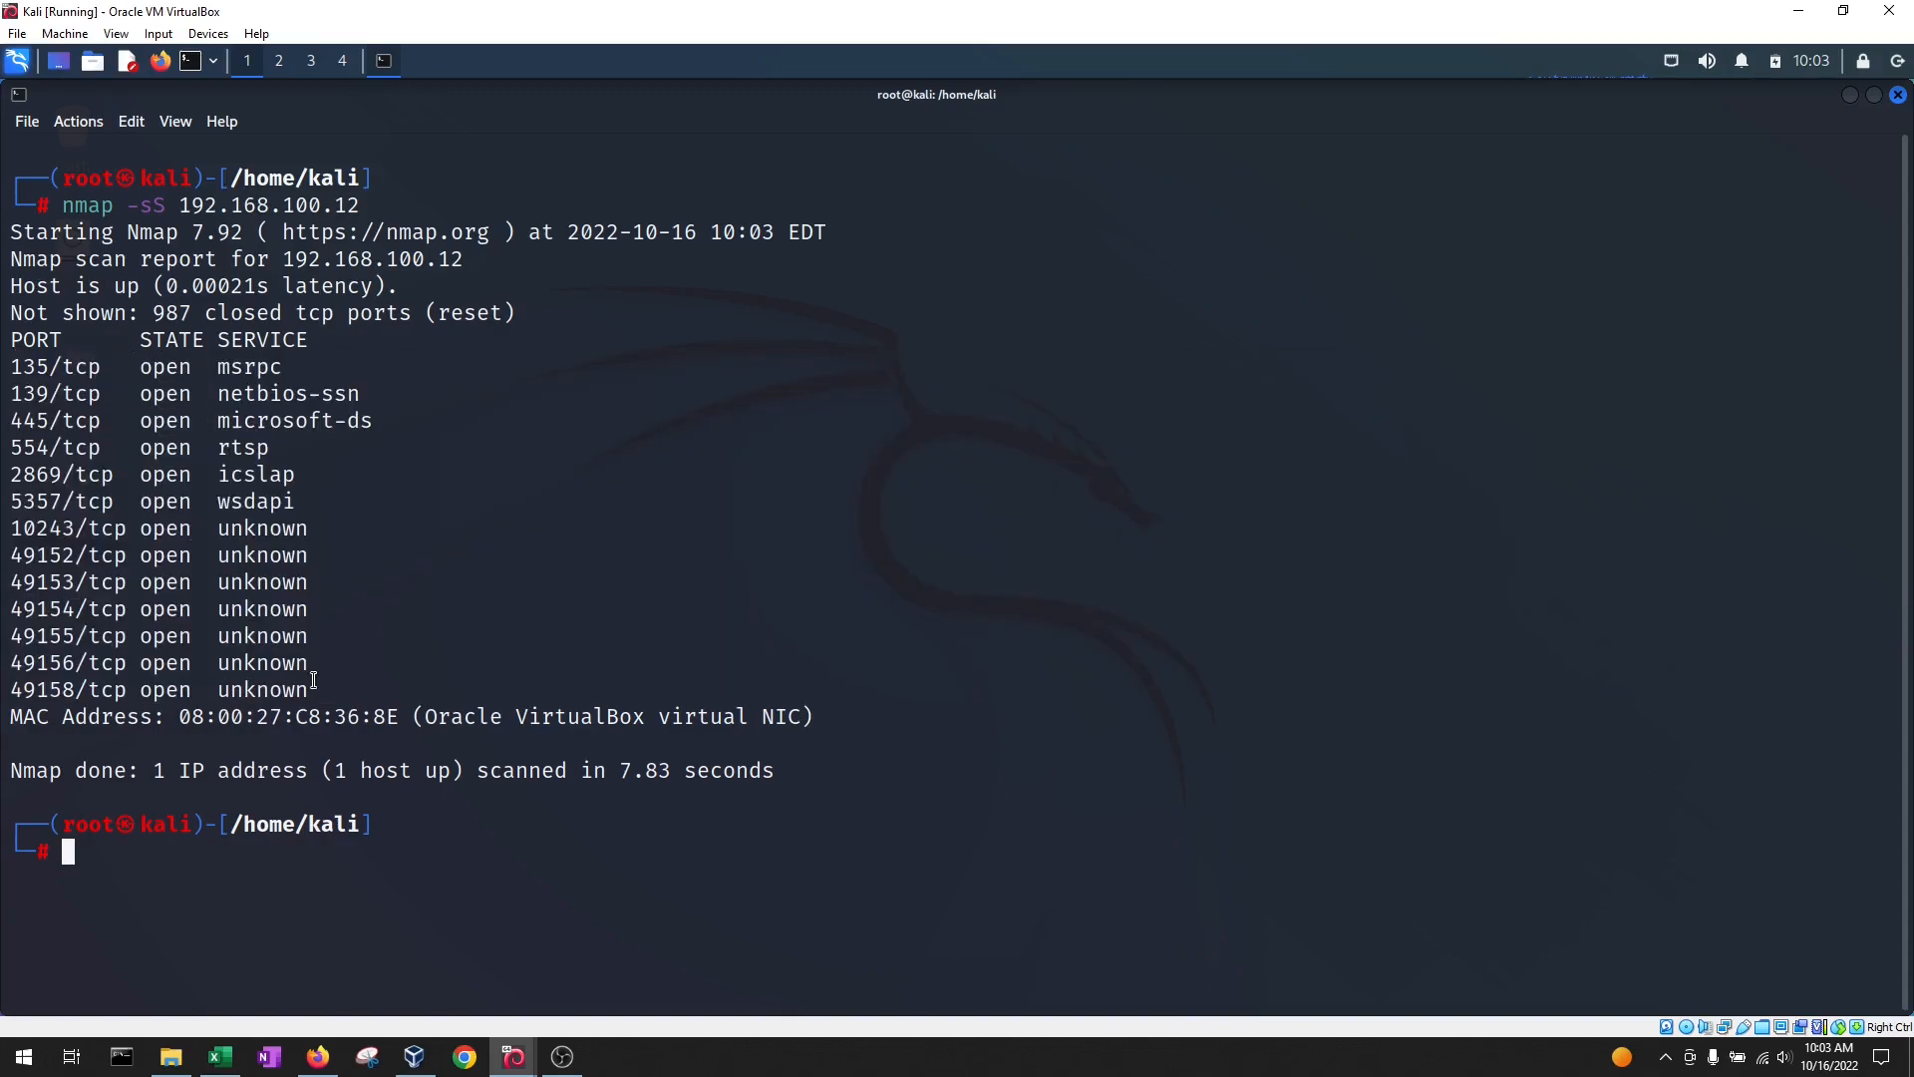
mouse_move(330, 673)
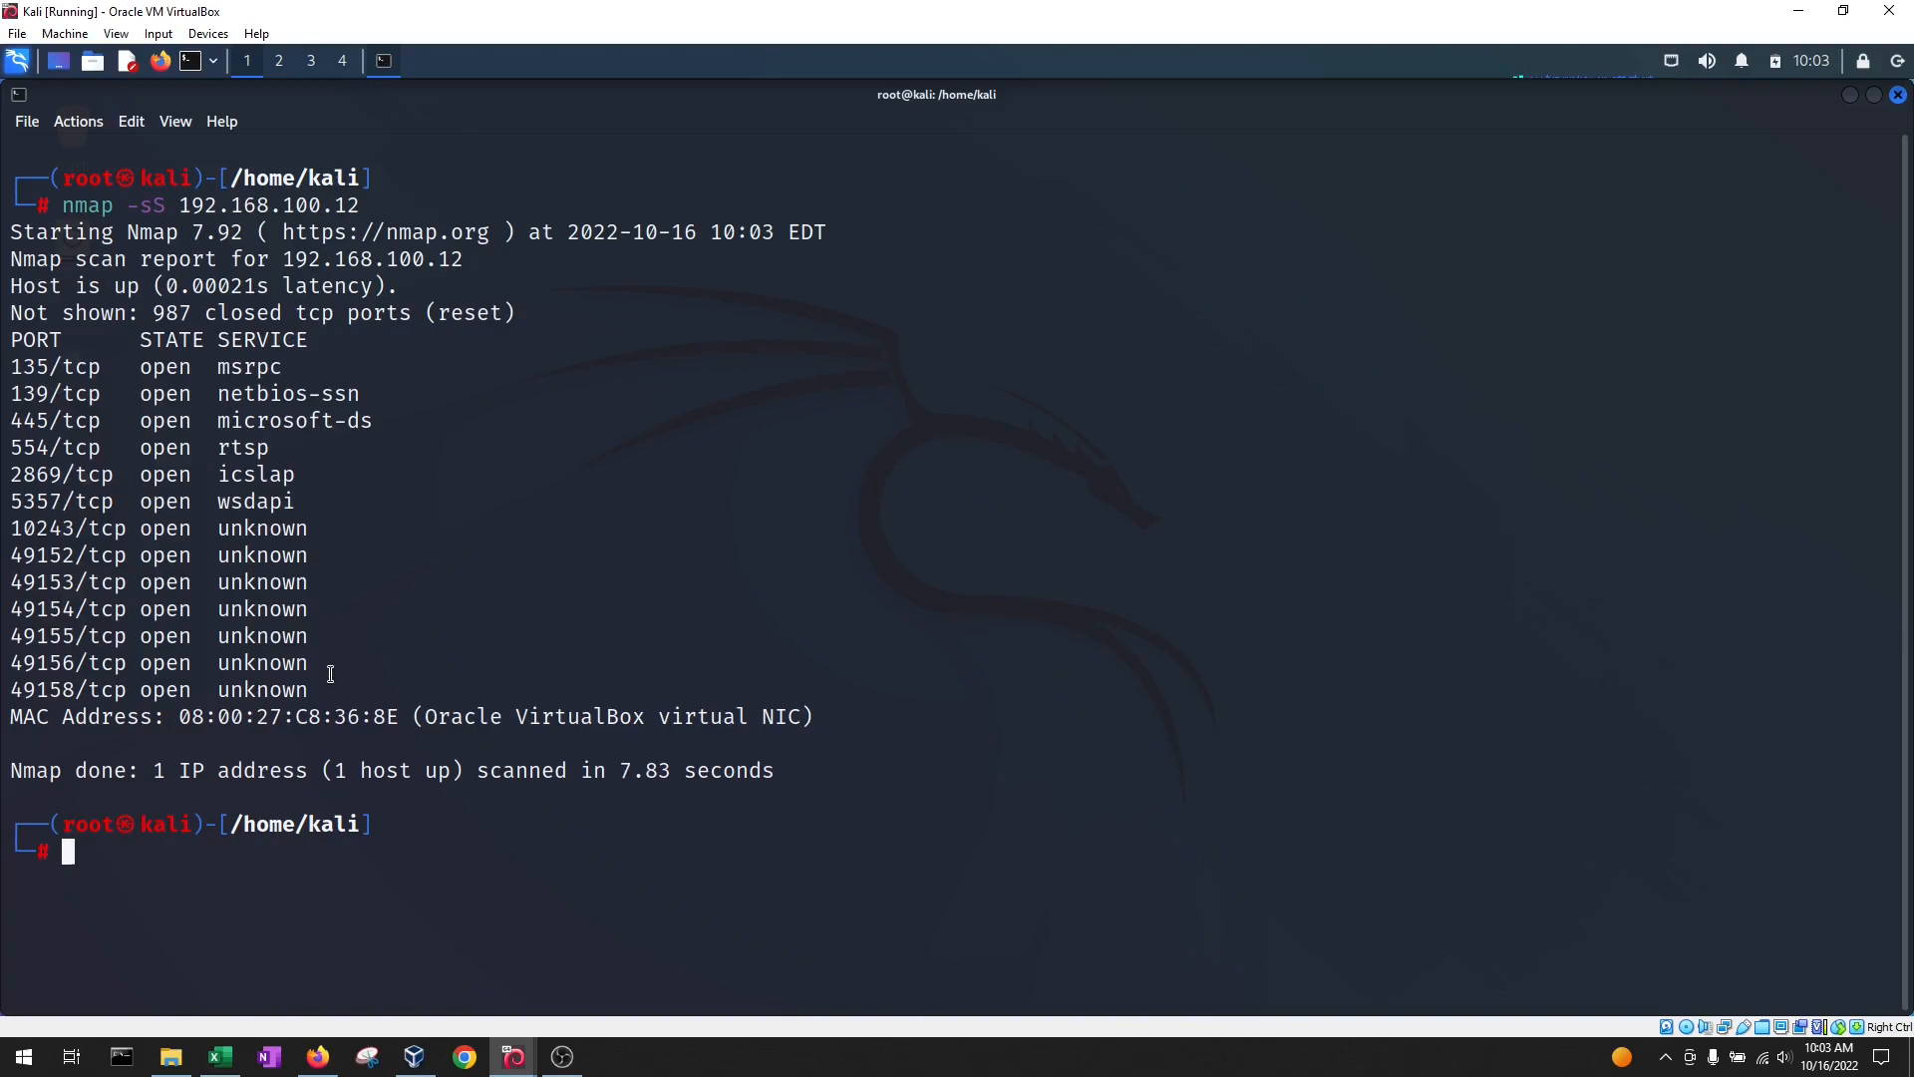
mouse_move(506, 834)
text(nmap)
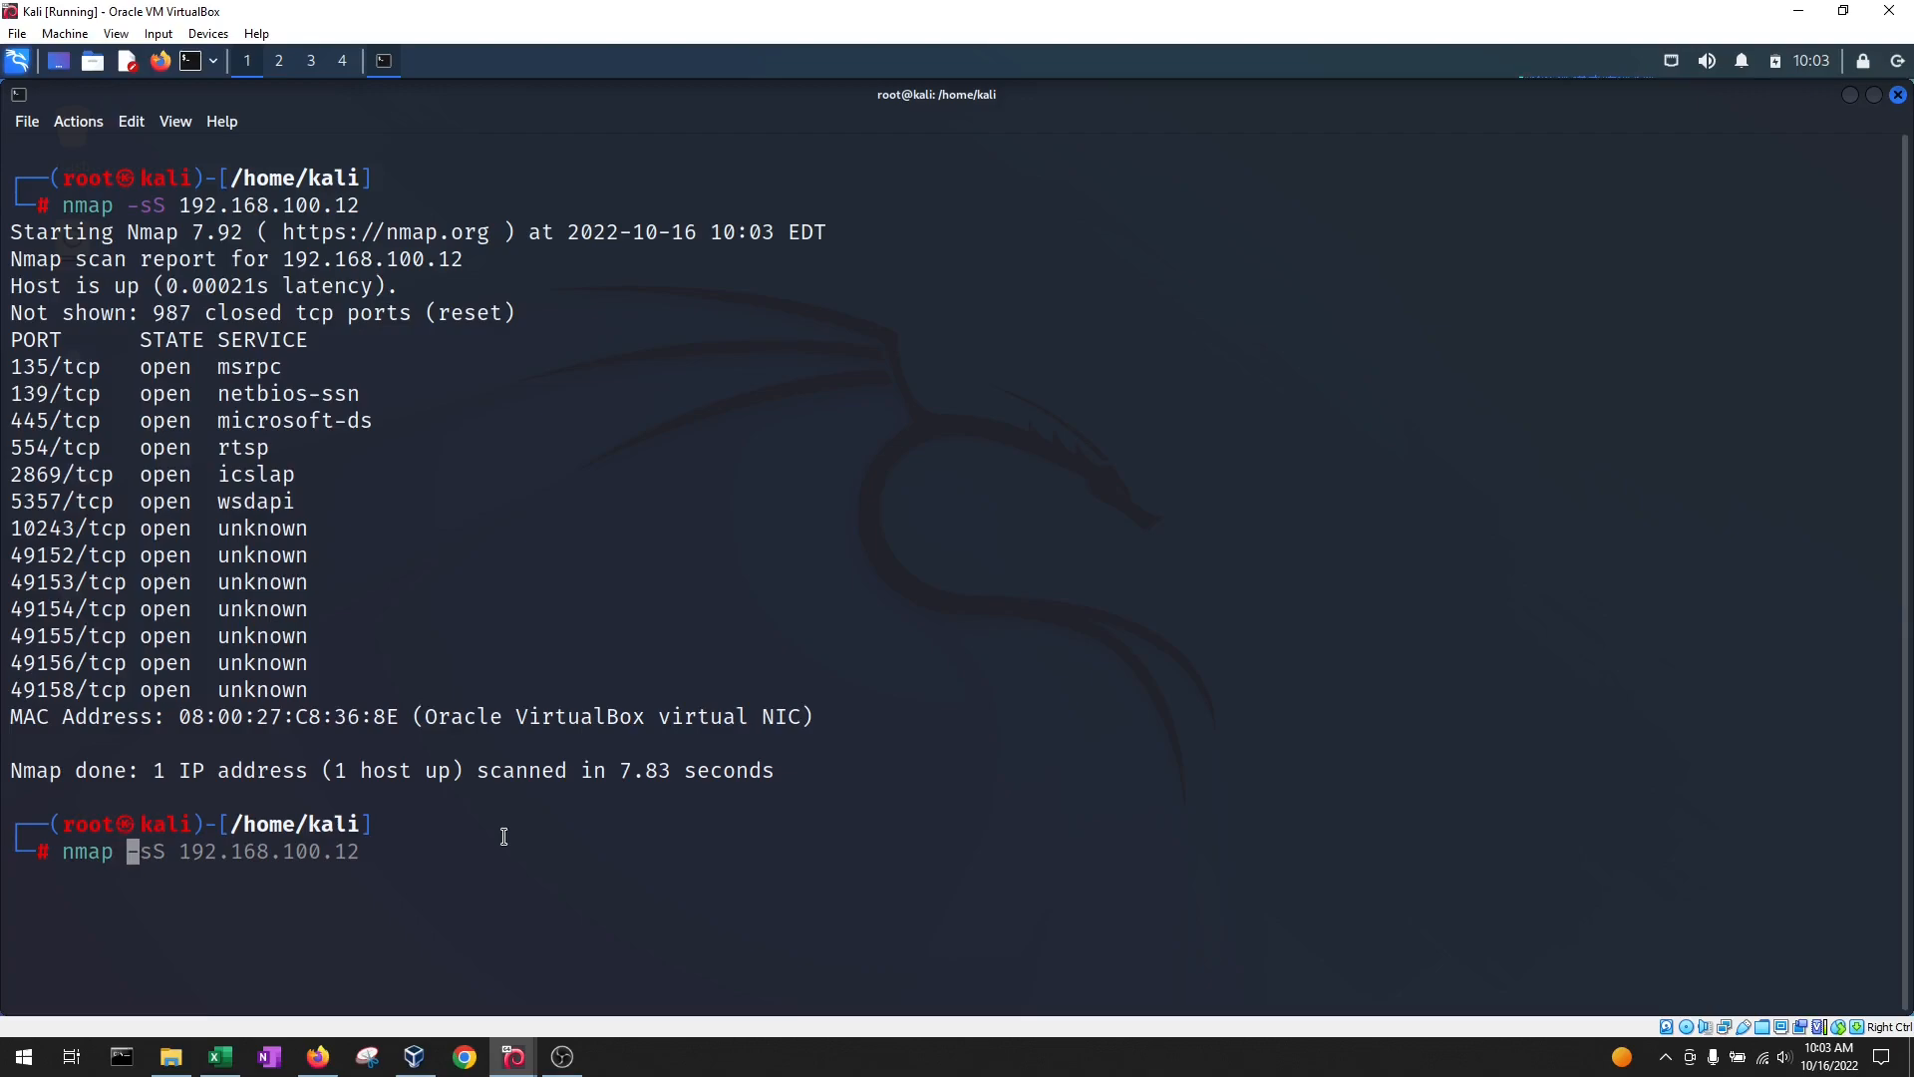
Change the recalled scan to -sT and run it, finding the same 13 ports in 26.66 seconds
text(T 192.168.100.12)
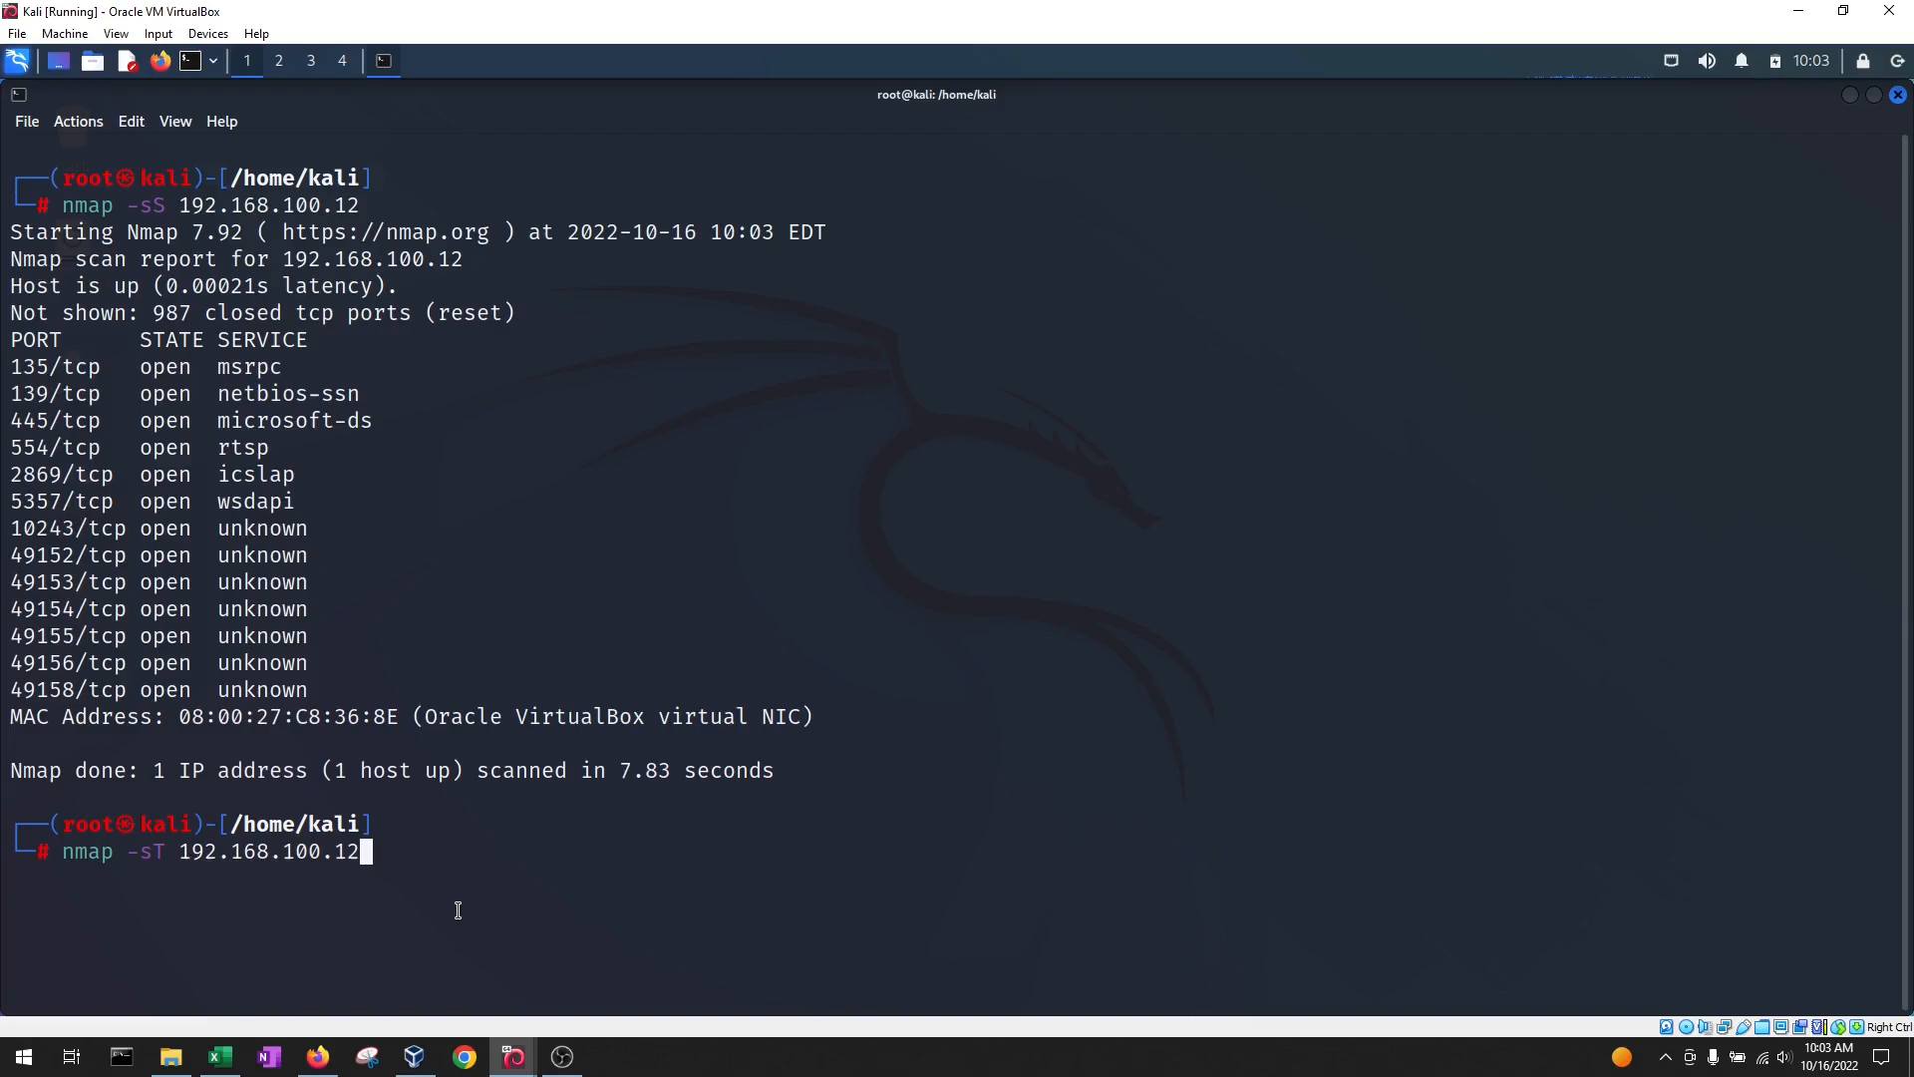
key(Return)
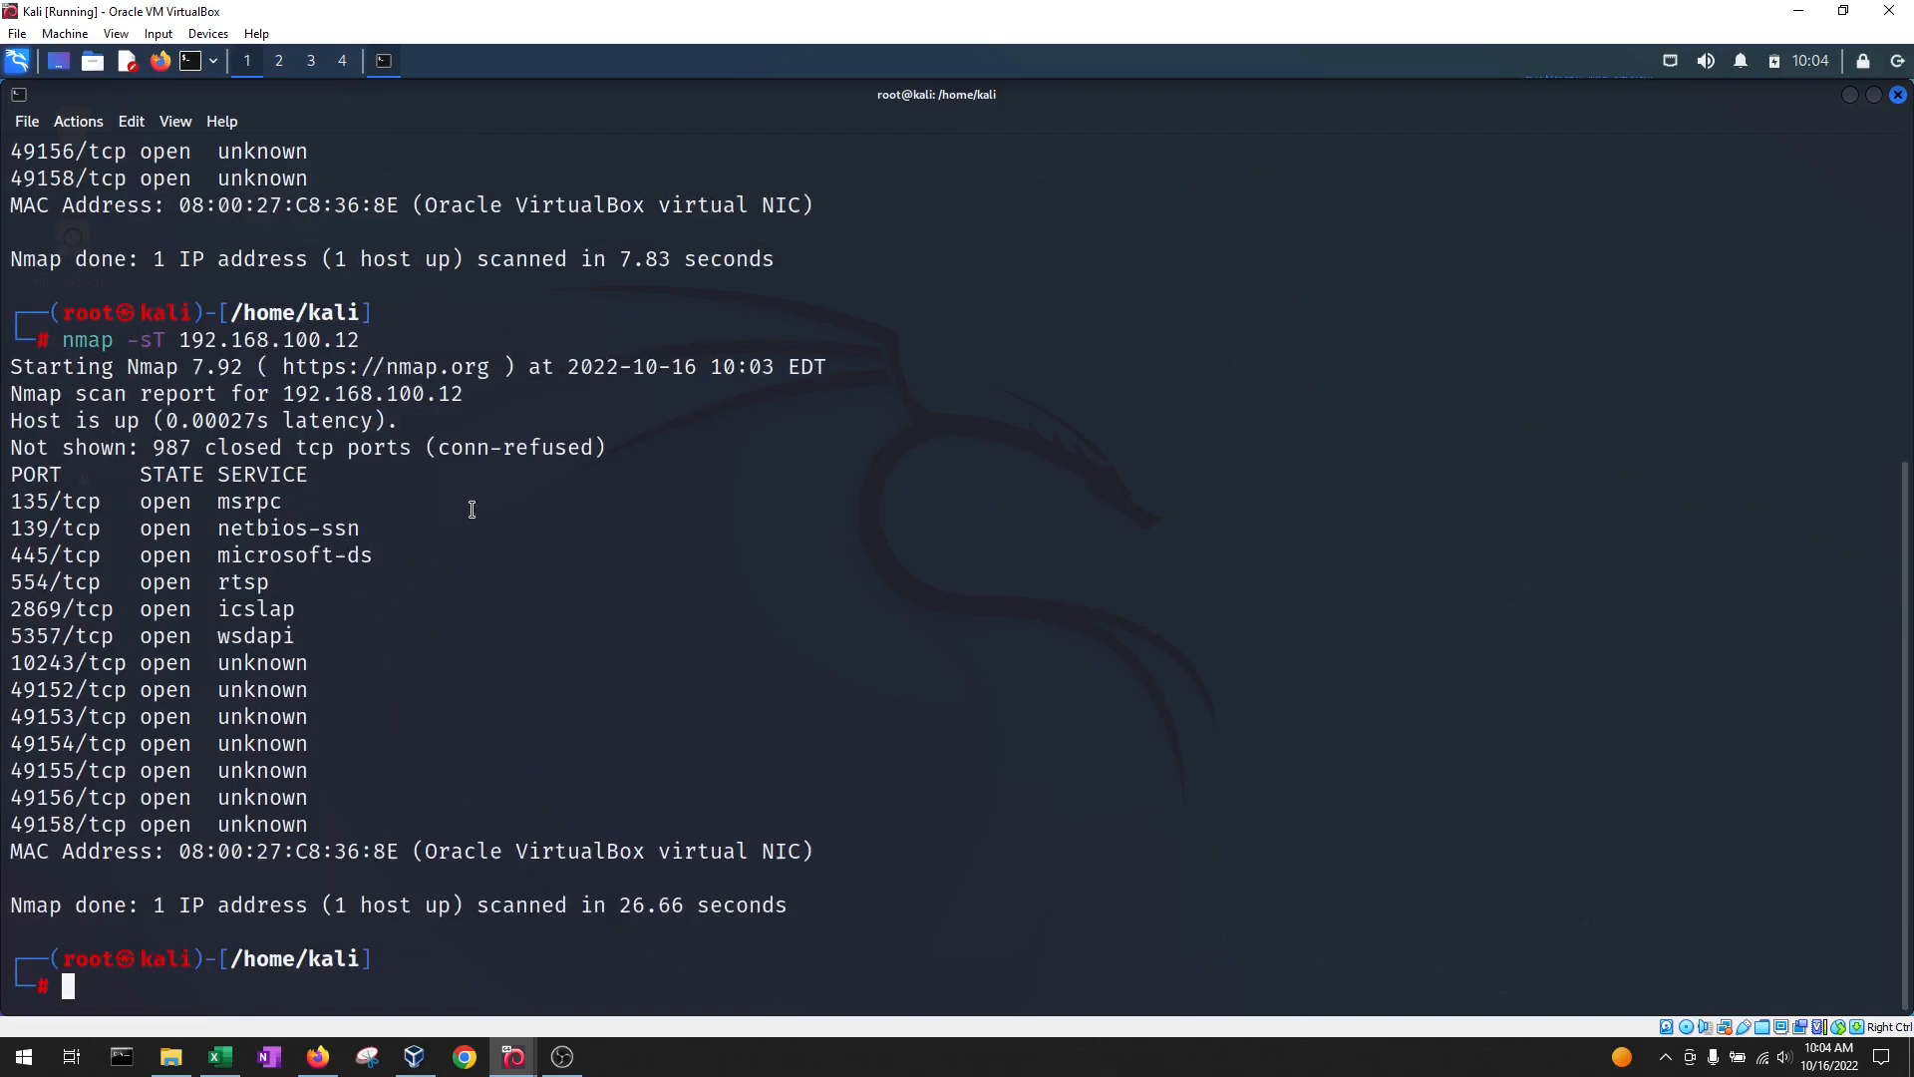
mouse_move(539, 646)
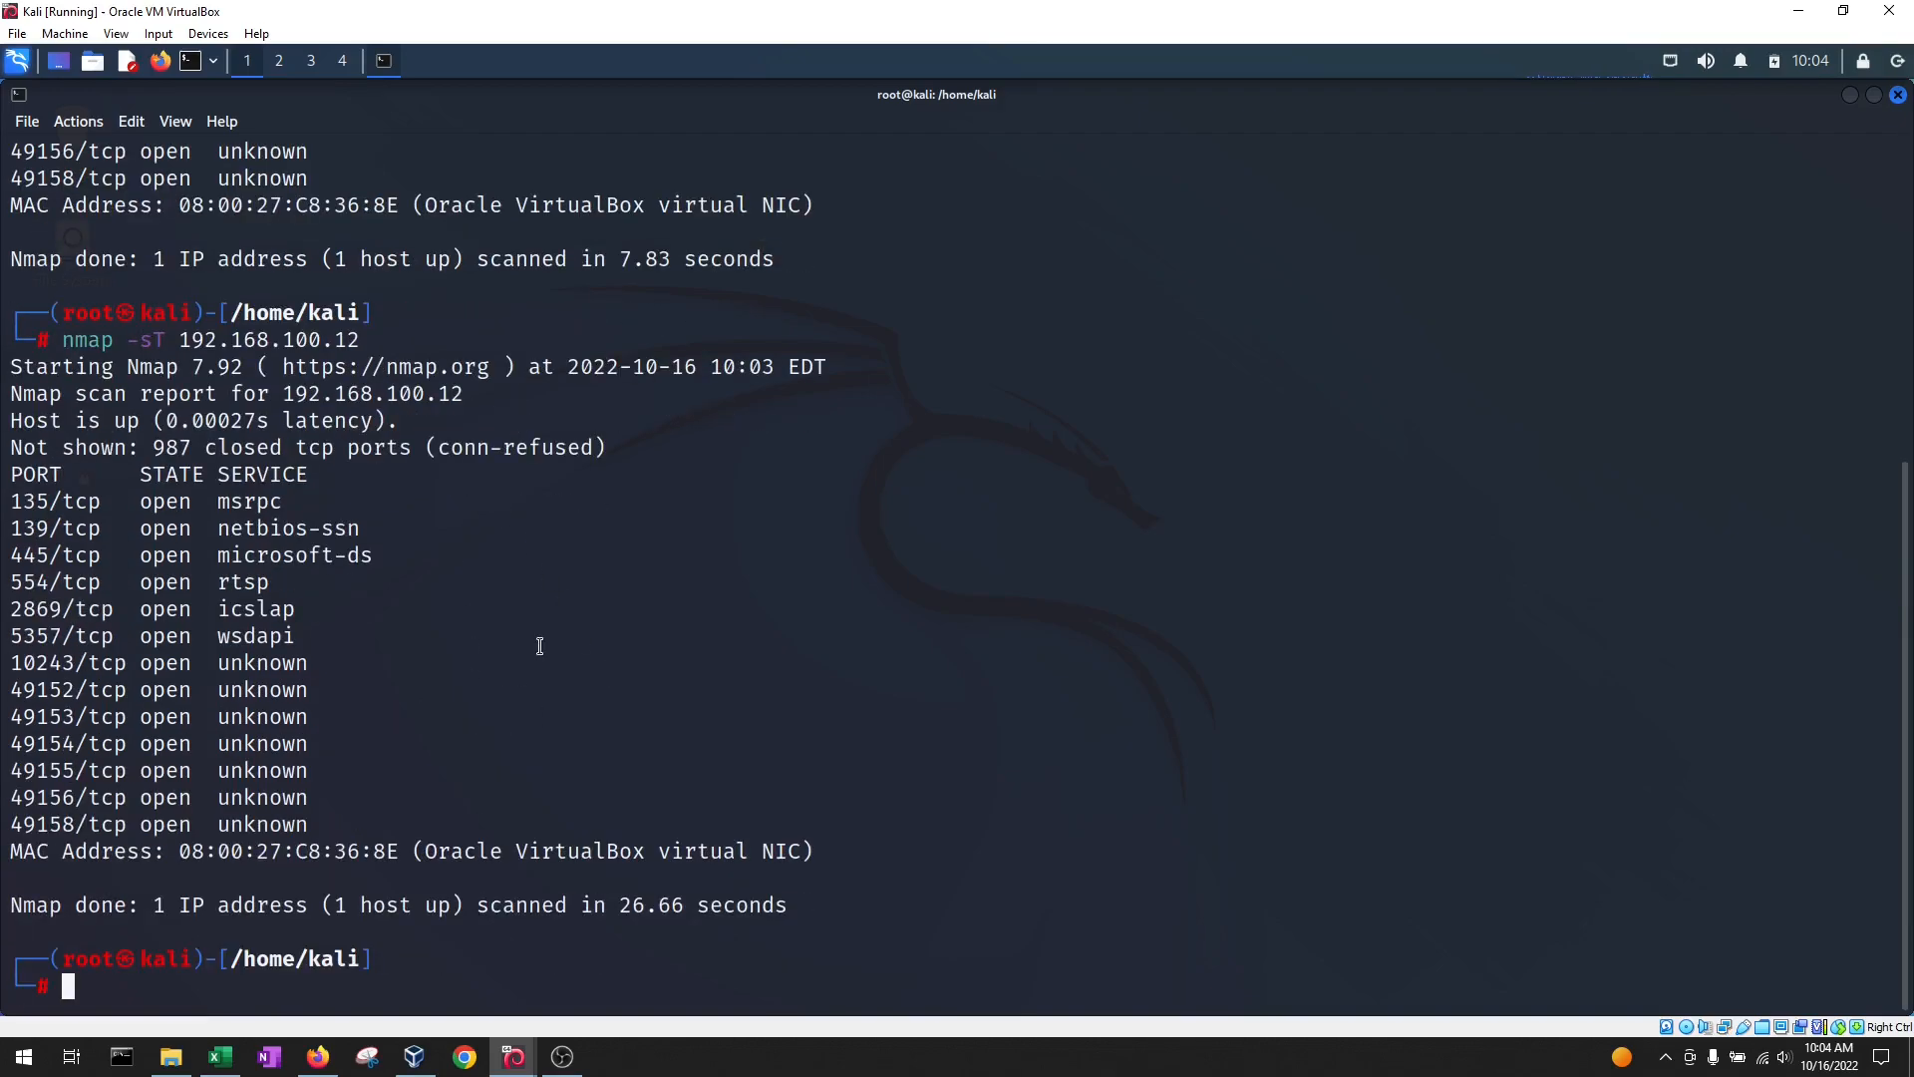
scroll(up, 3)
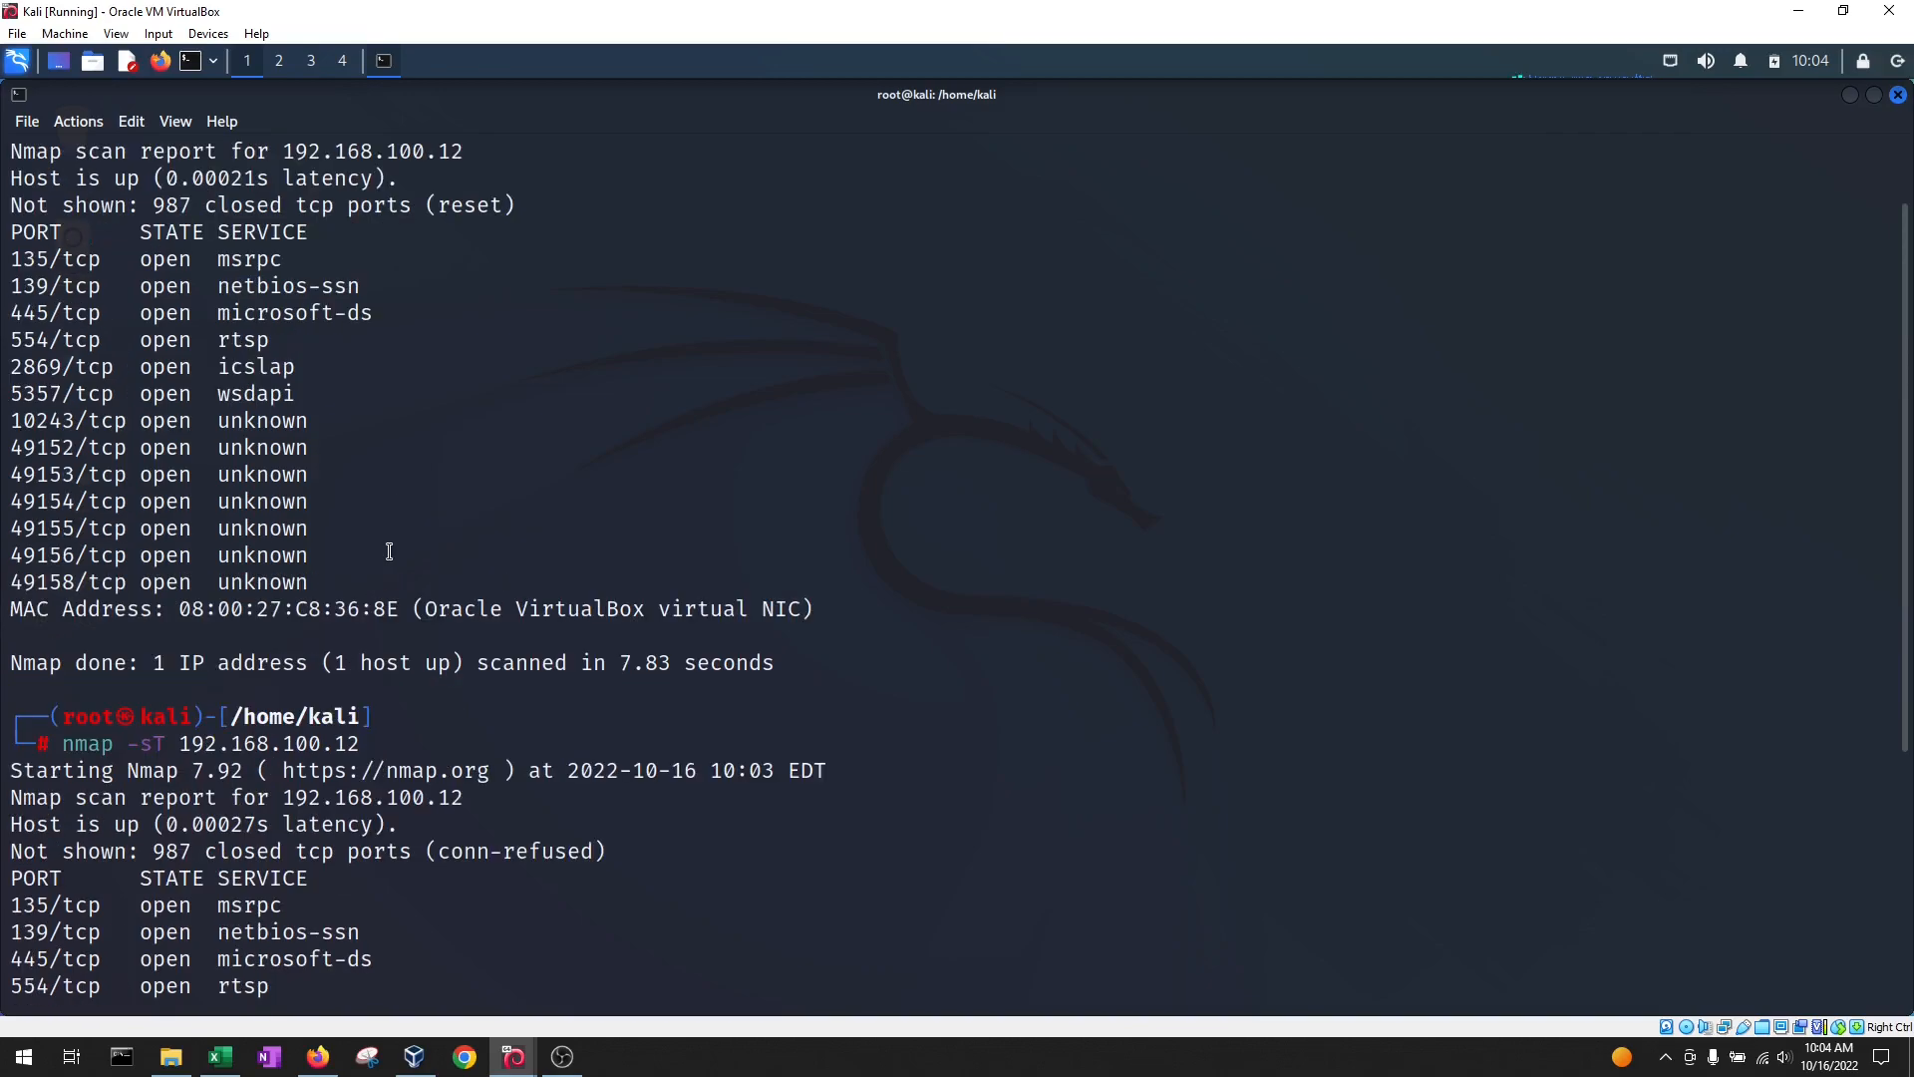
scroll(down, 3)
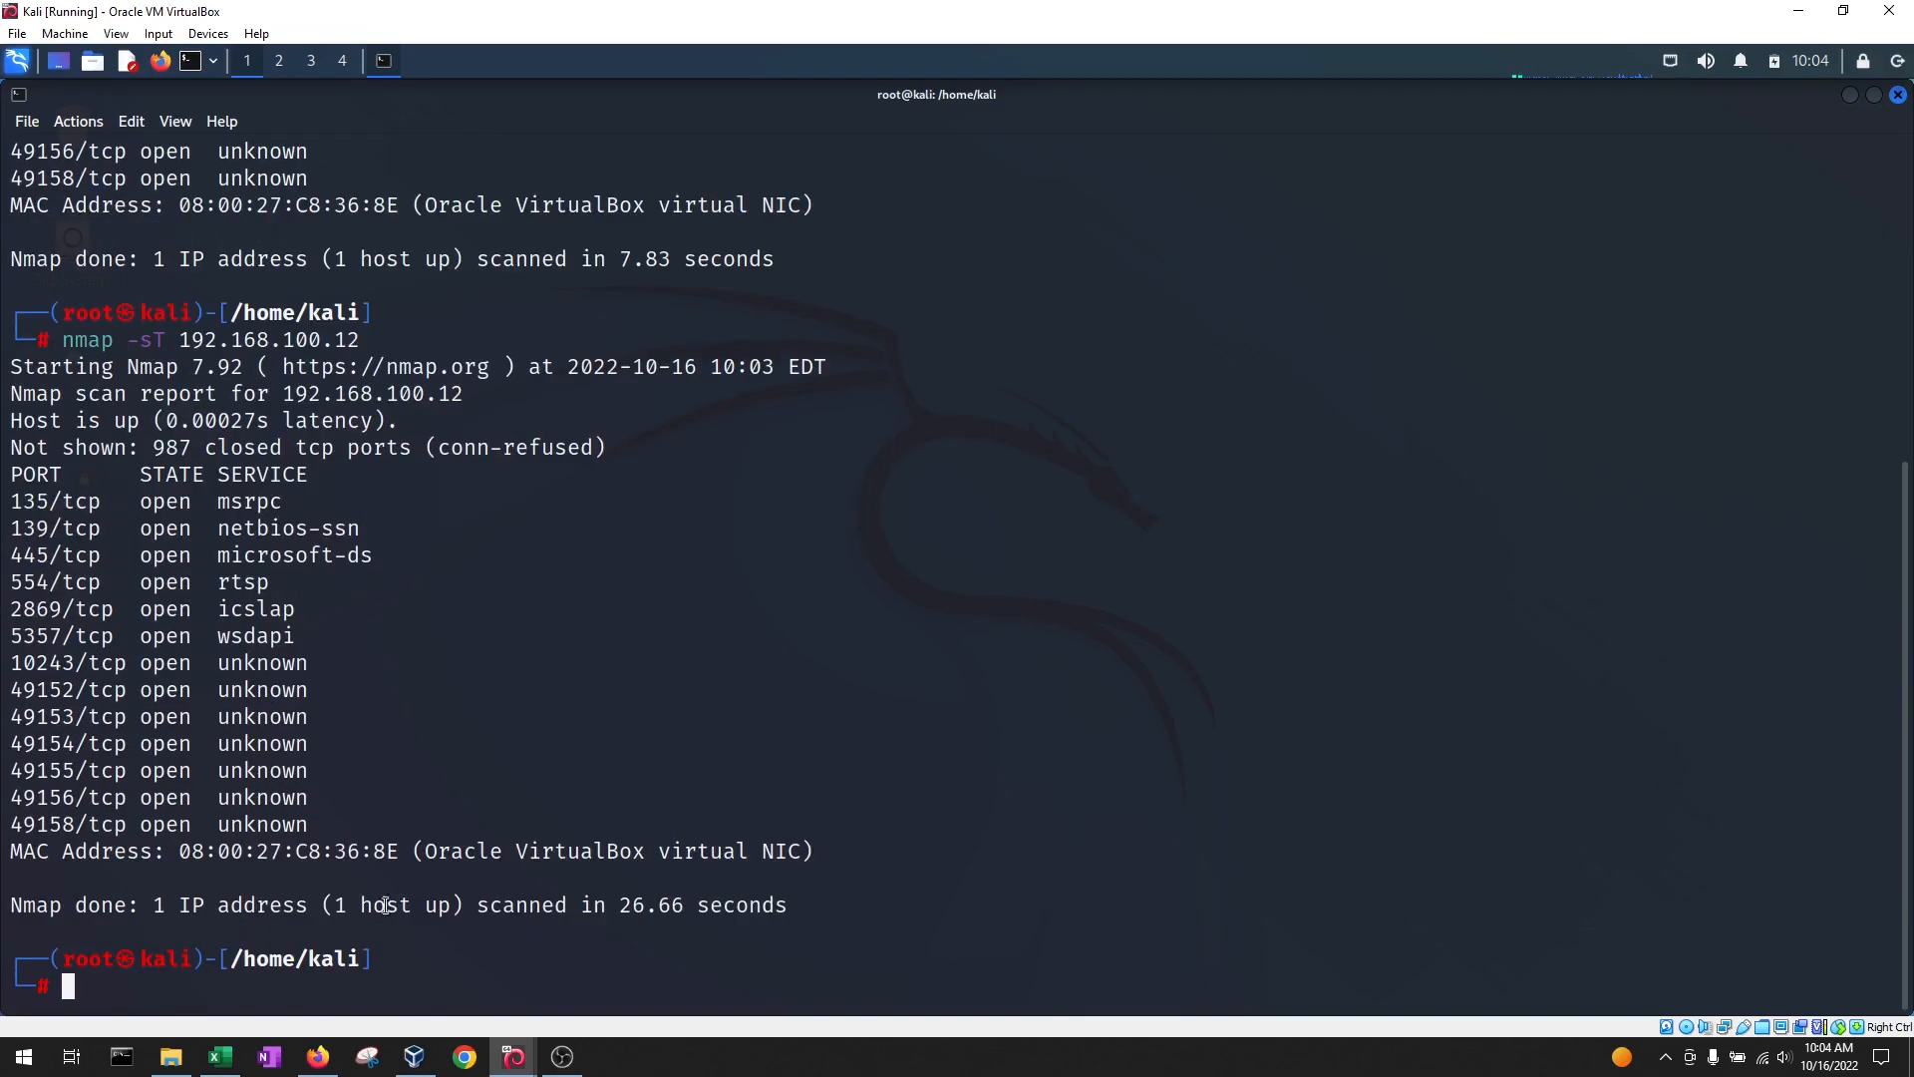
mouse_move(698, 656)
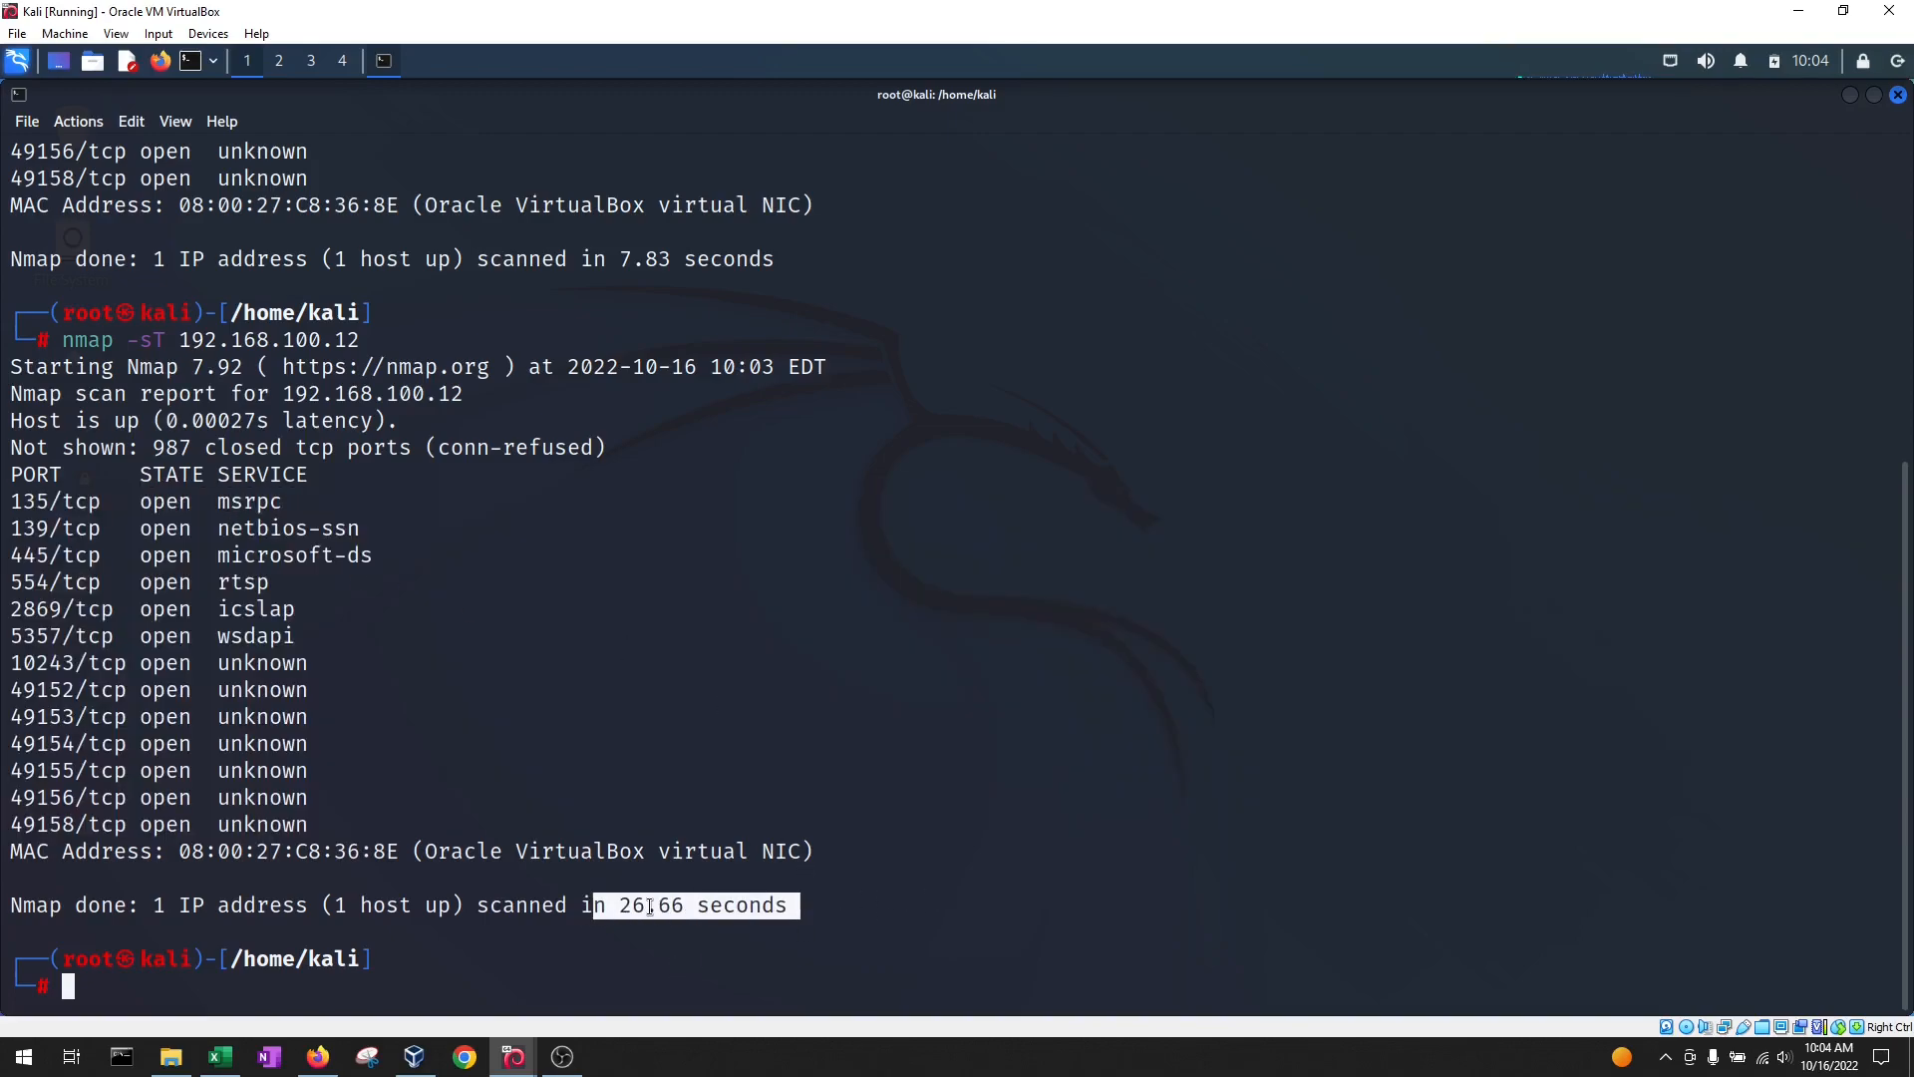
click(681, 904)
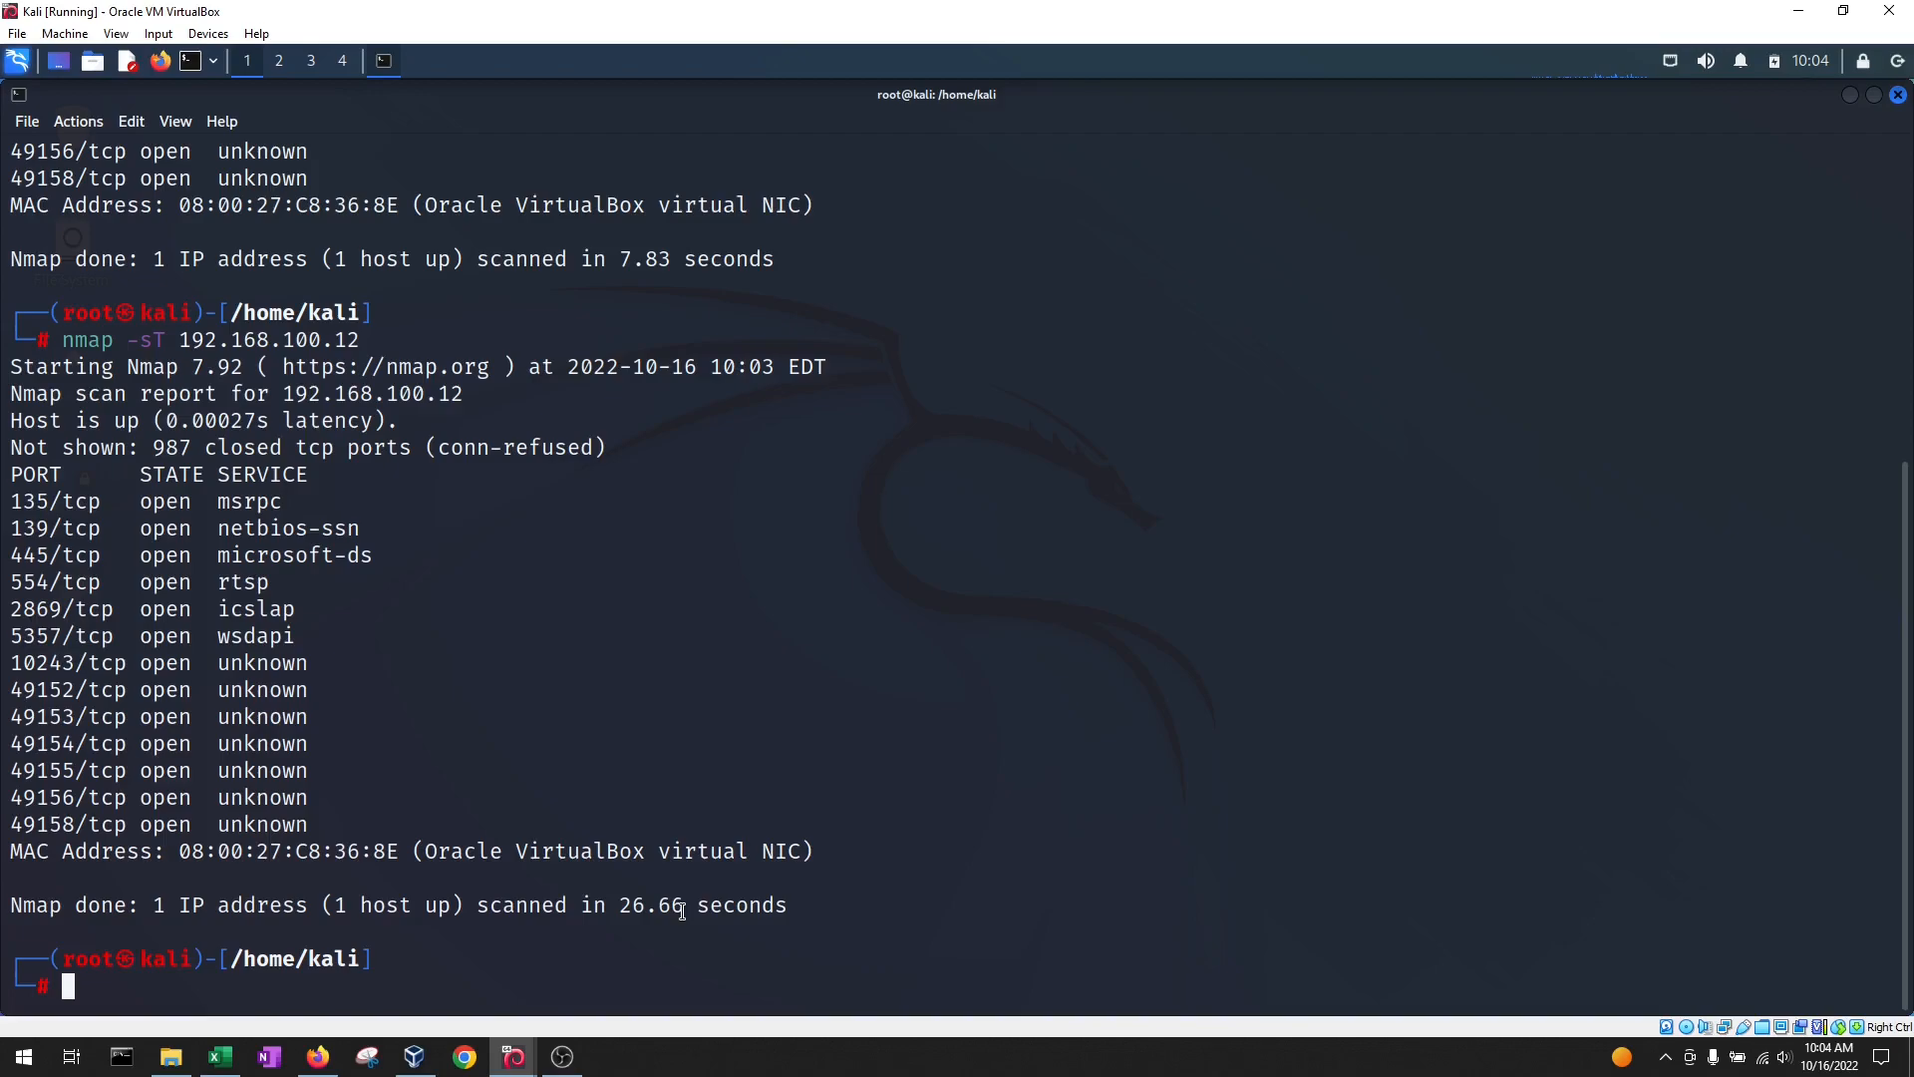
scroll(up, 3)
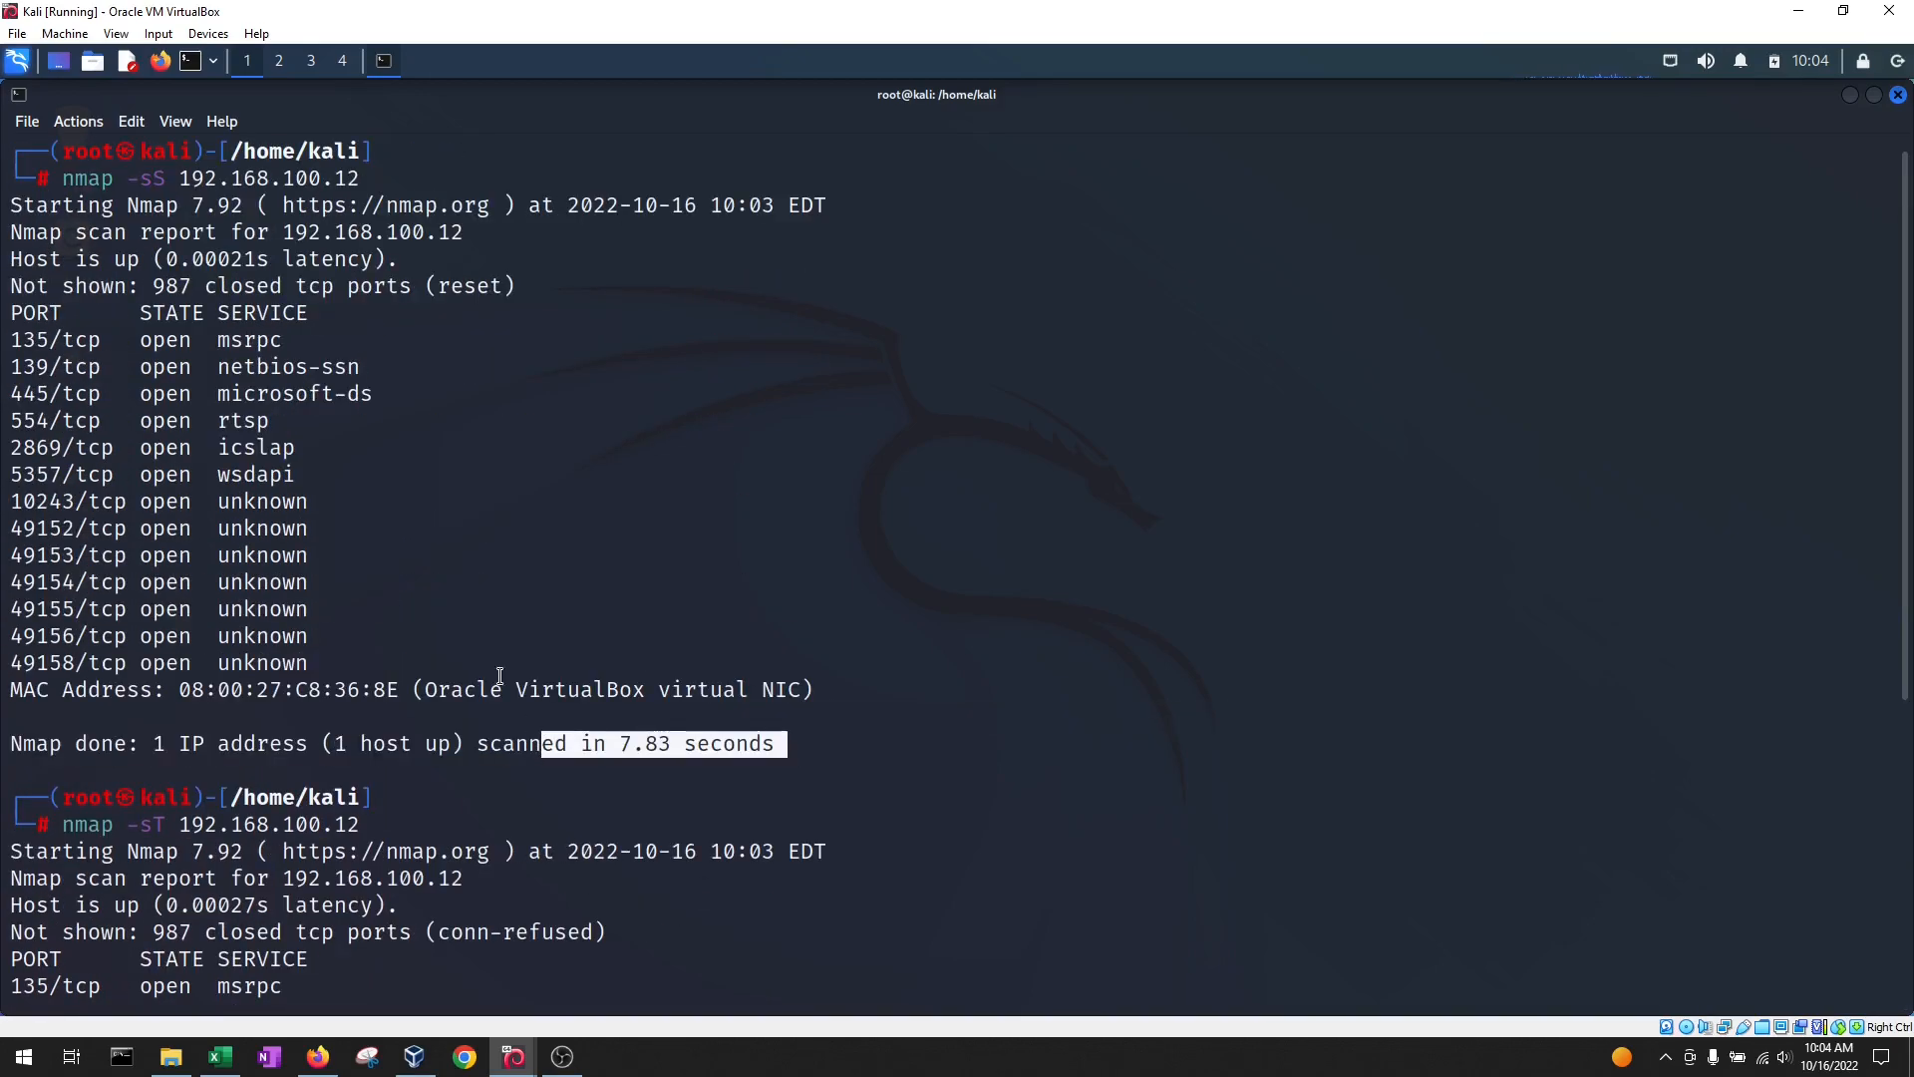
click(610, 741)
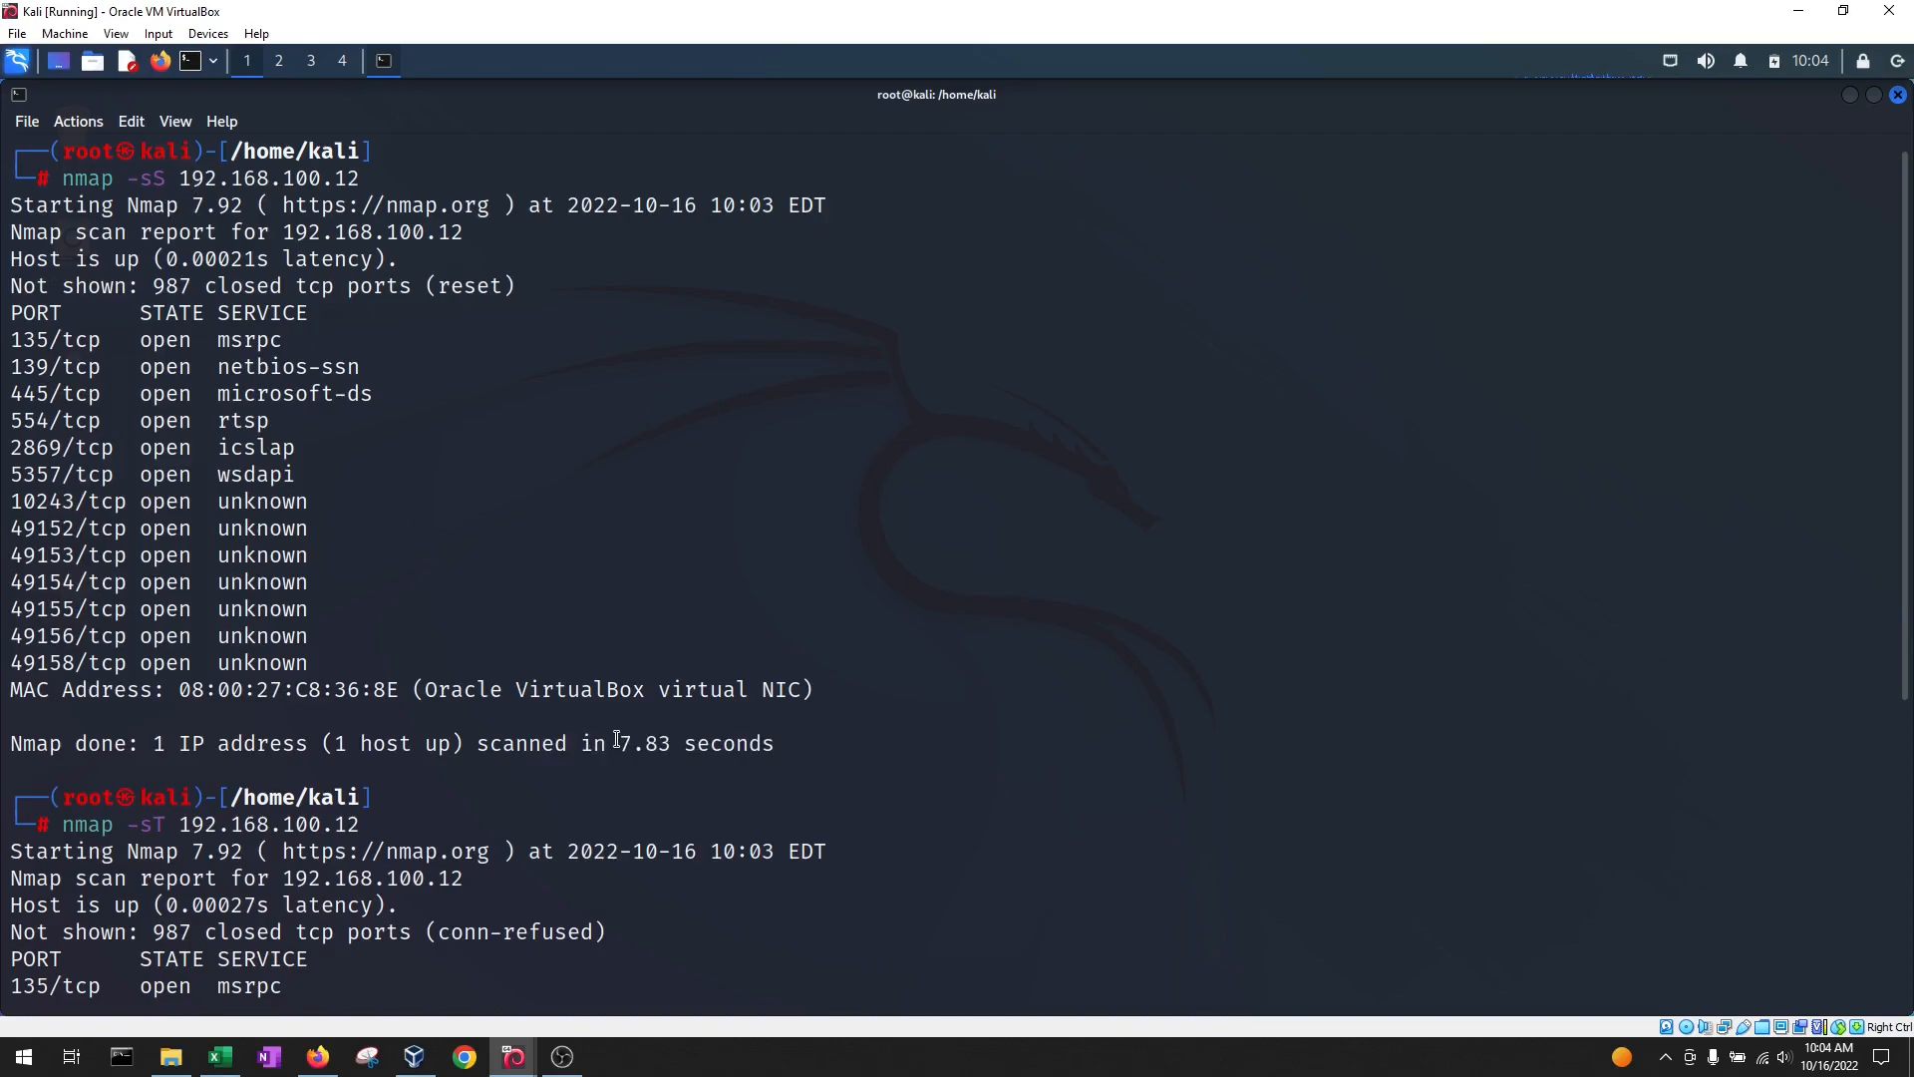
mouse_move(707, 545)
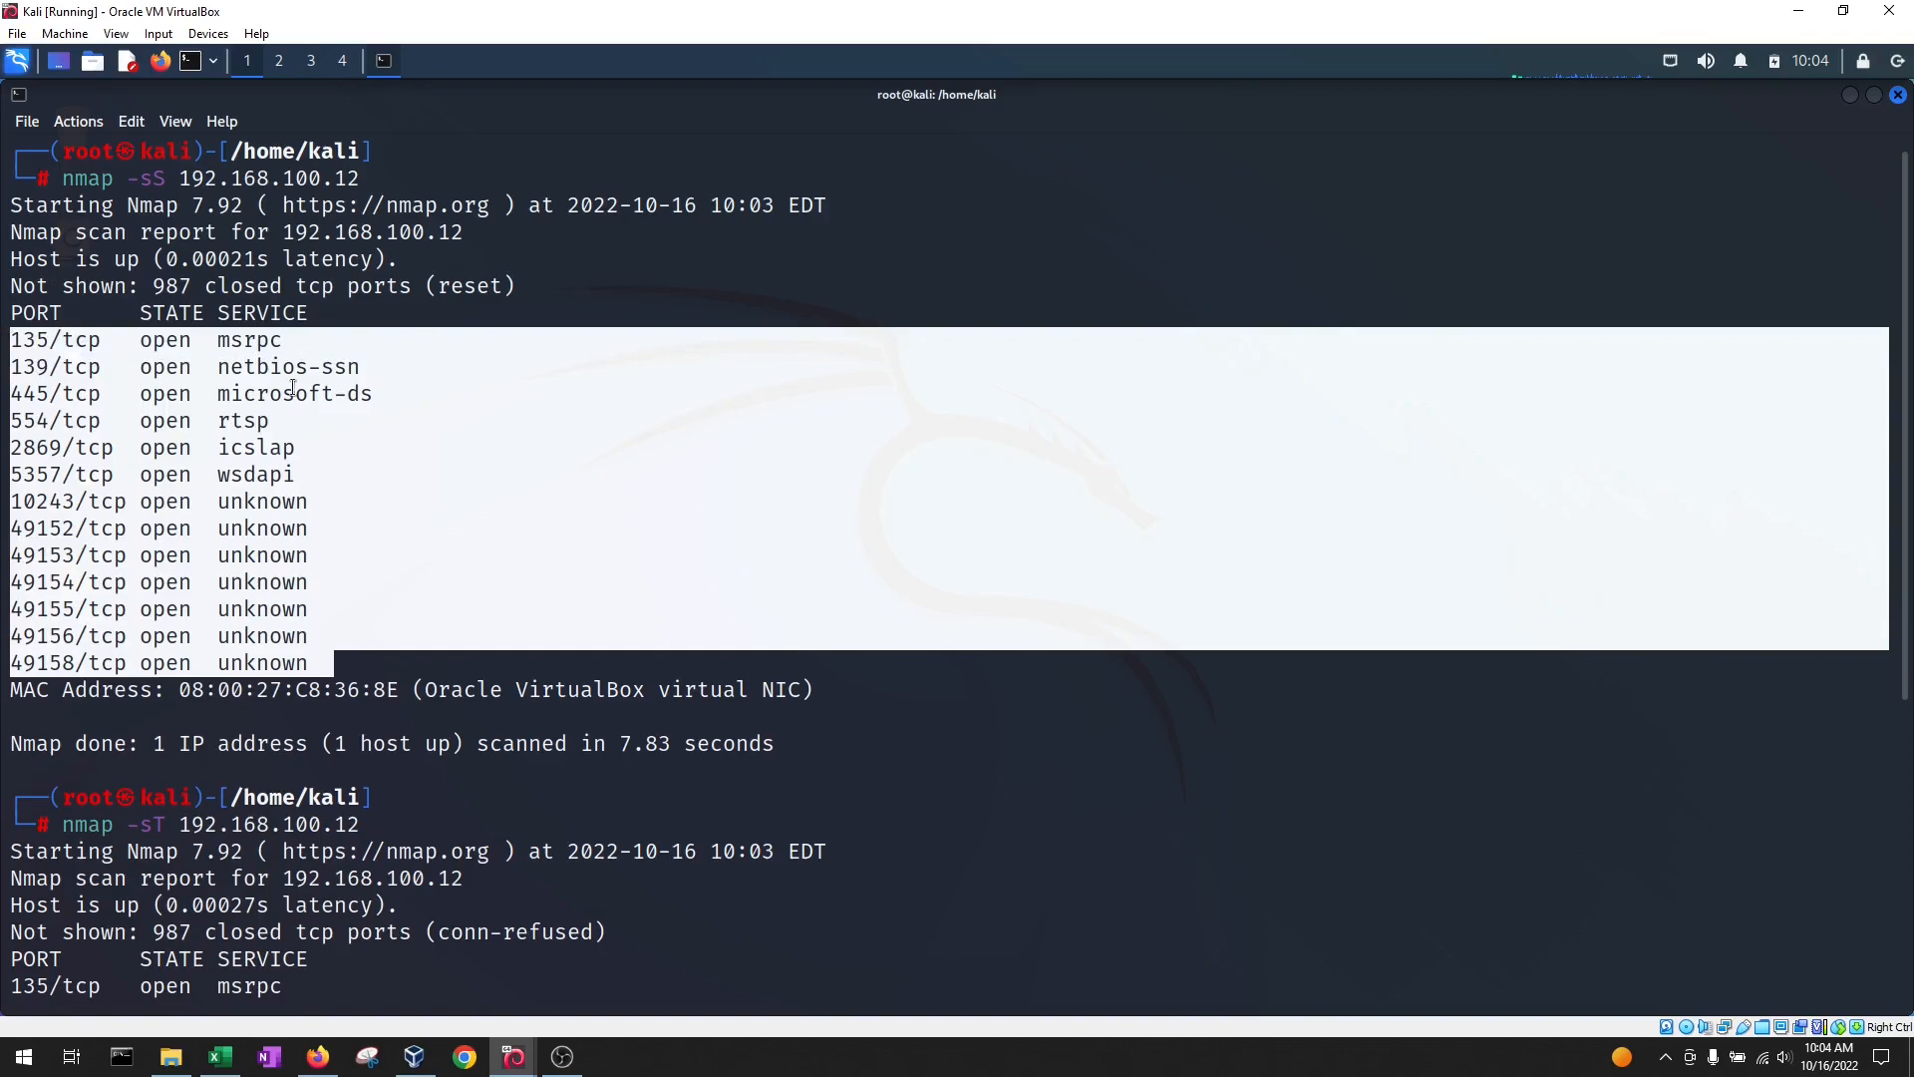
click(574, 472)
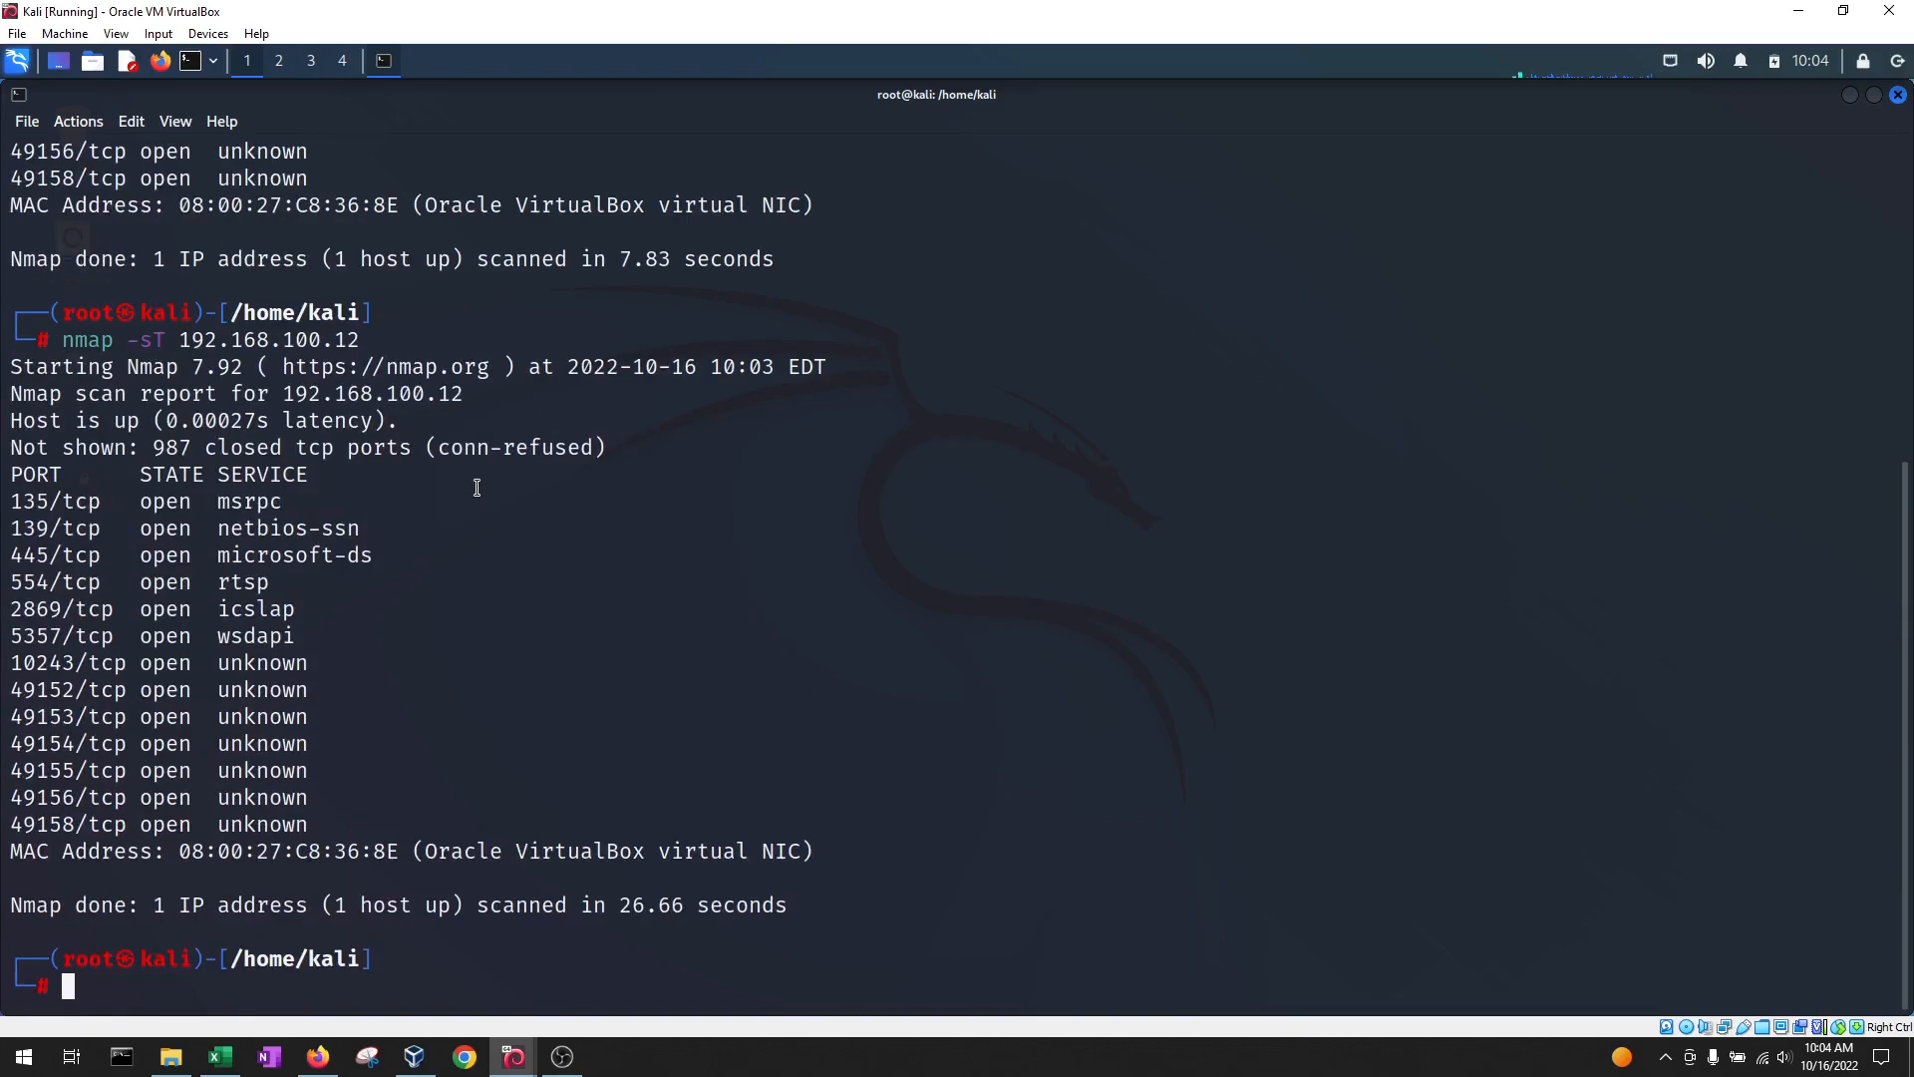
Clear the terminal and run nmap -sU -p 1-10 against 192.168.100.12
text(clear)
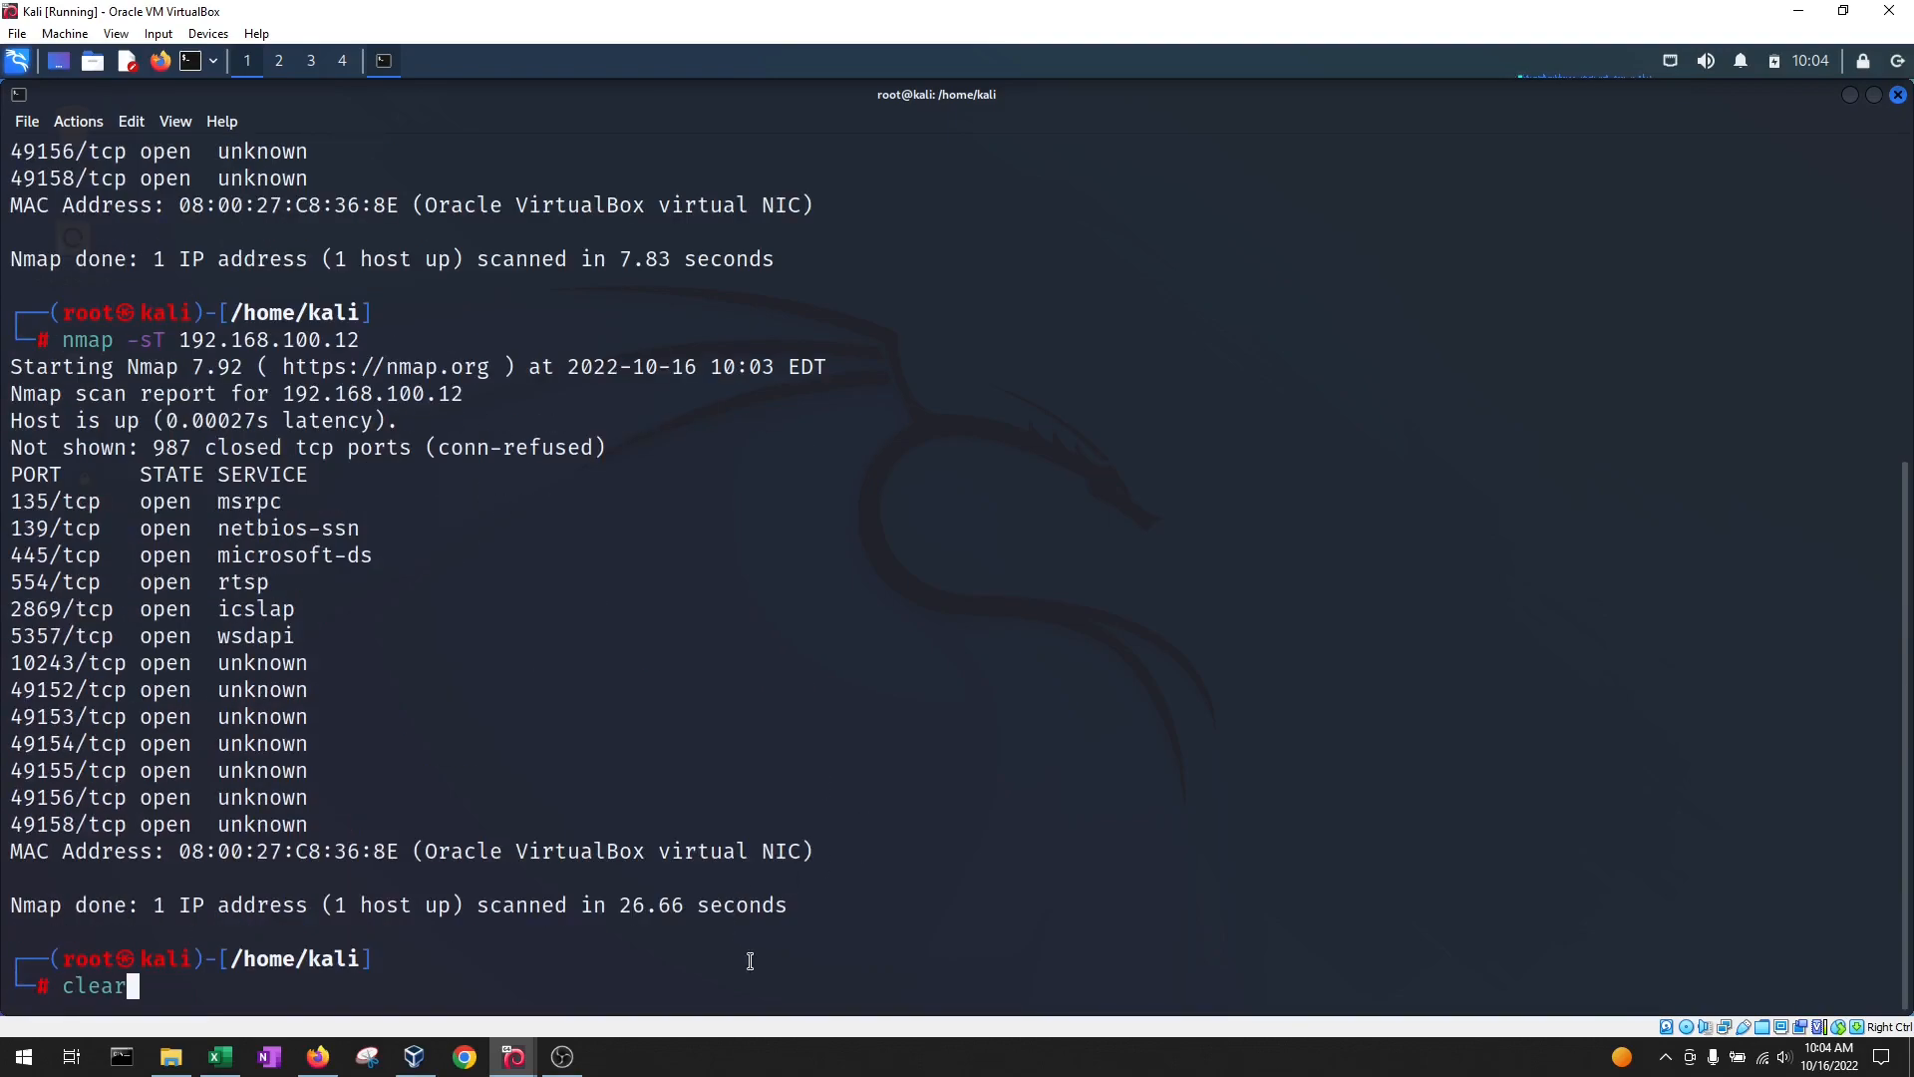
key(Return)
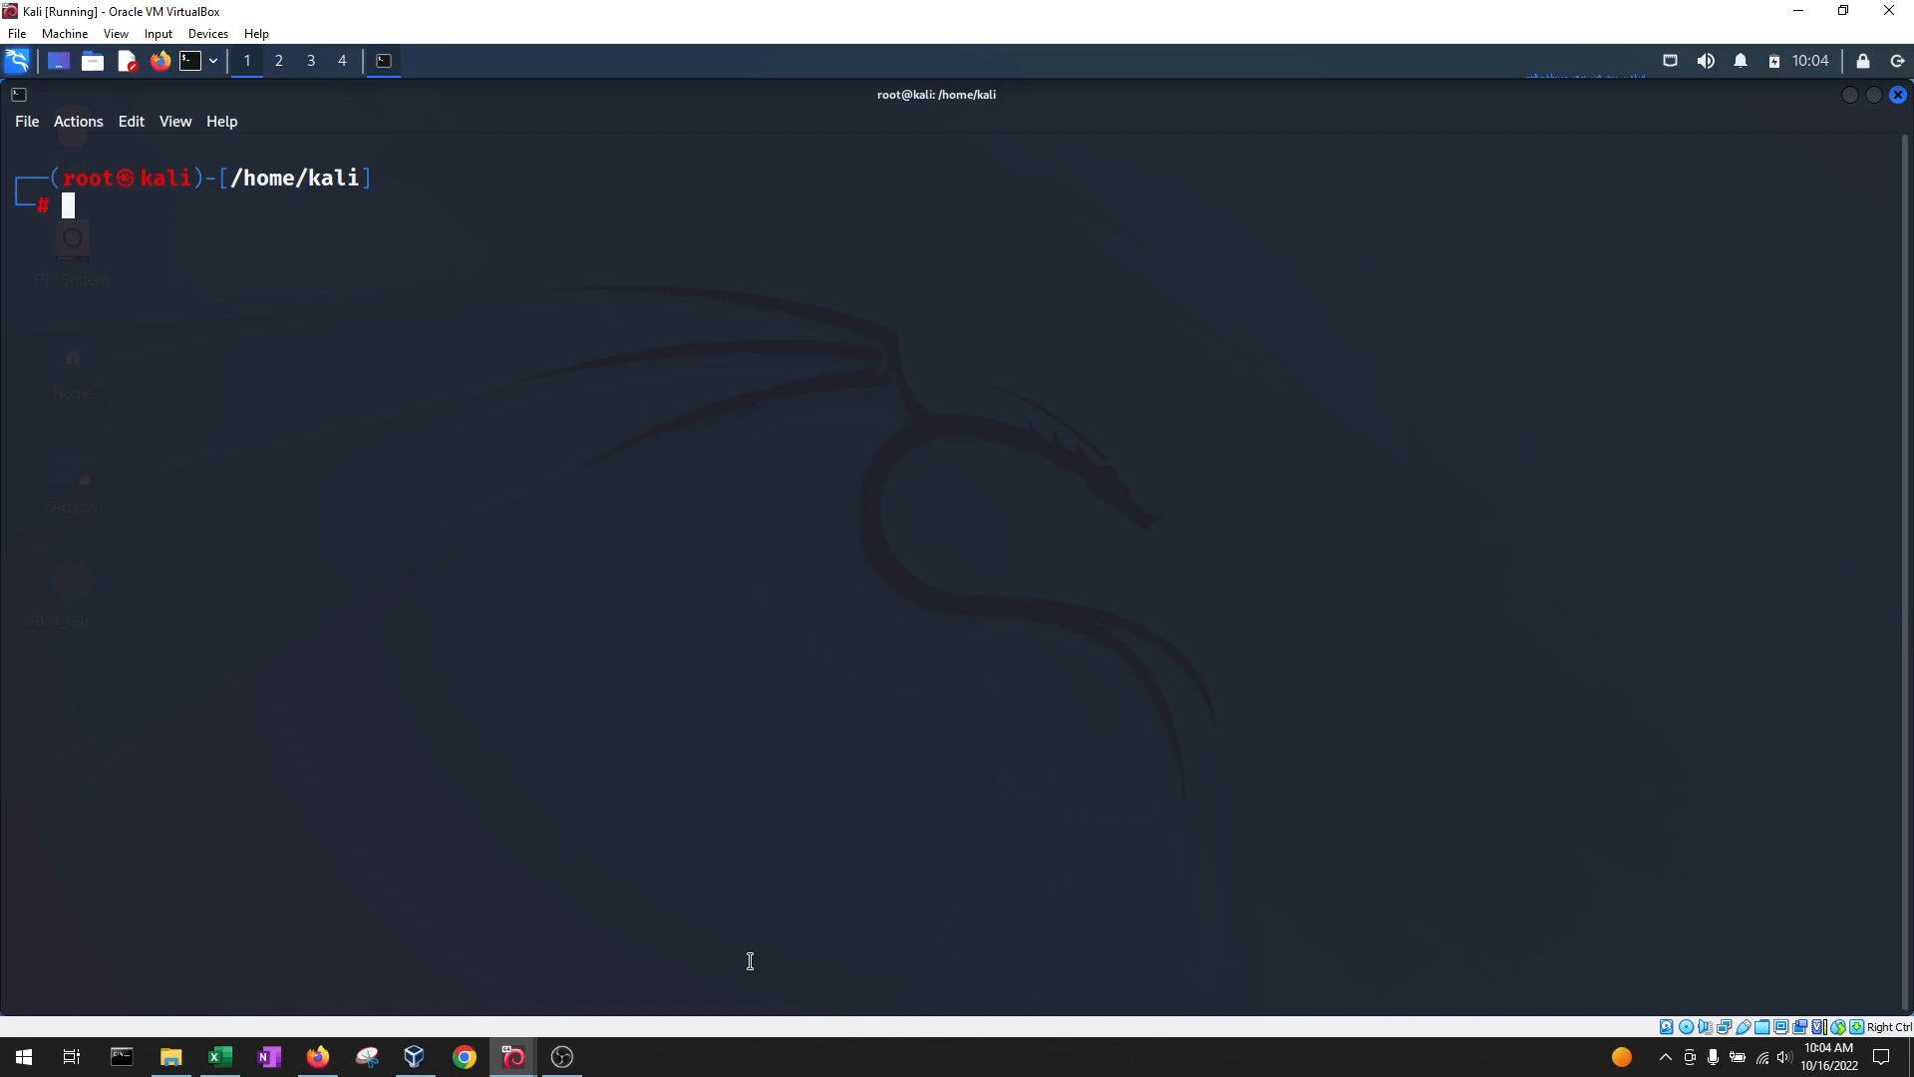
text(nmap -sT 192.168.100.12)
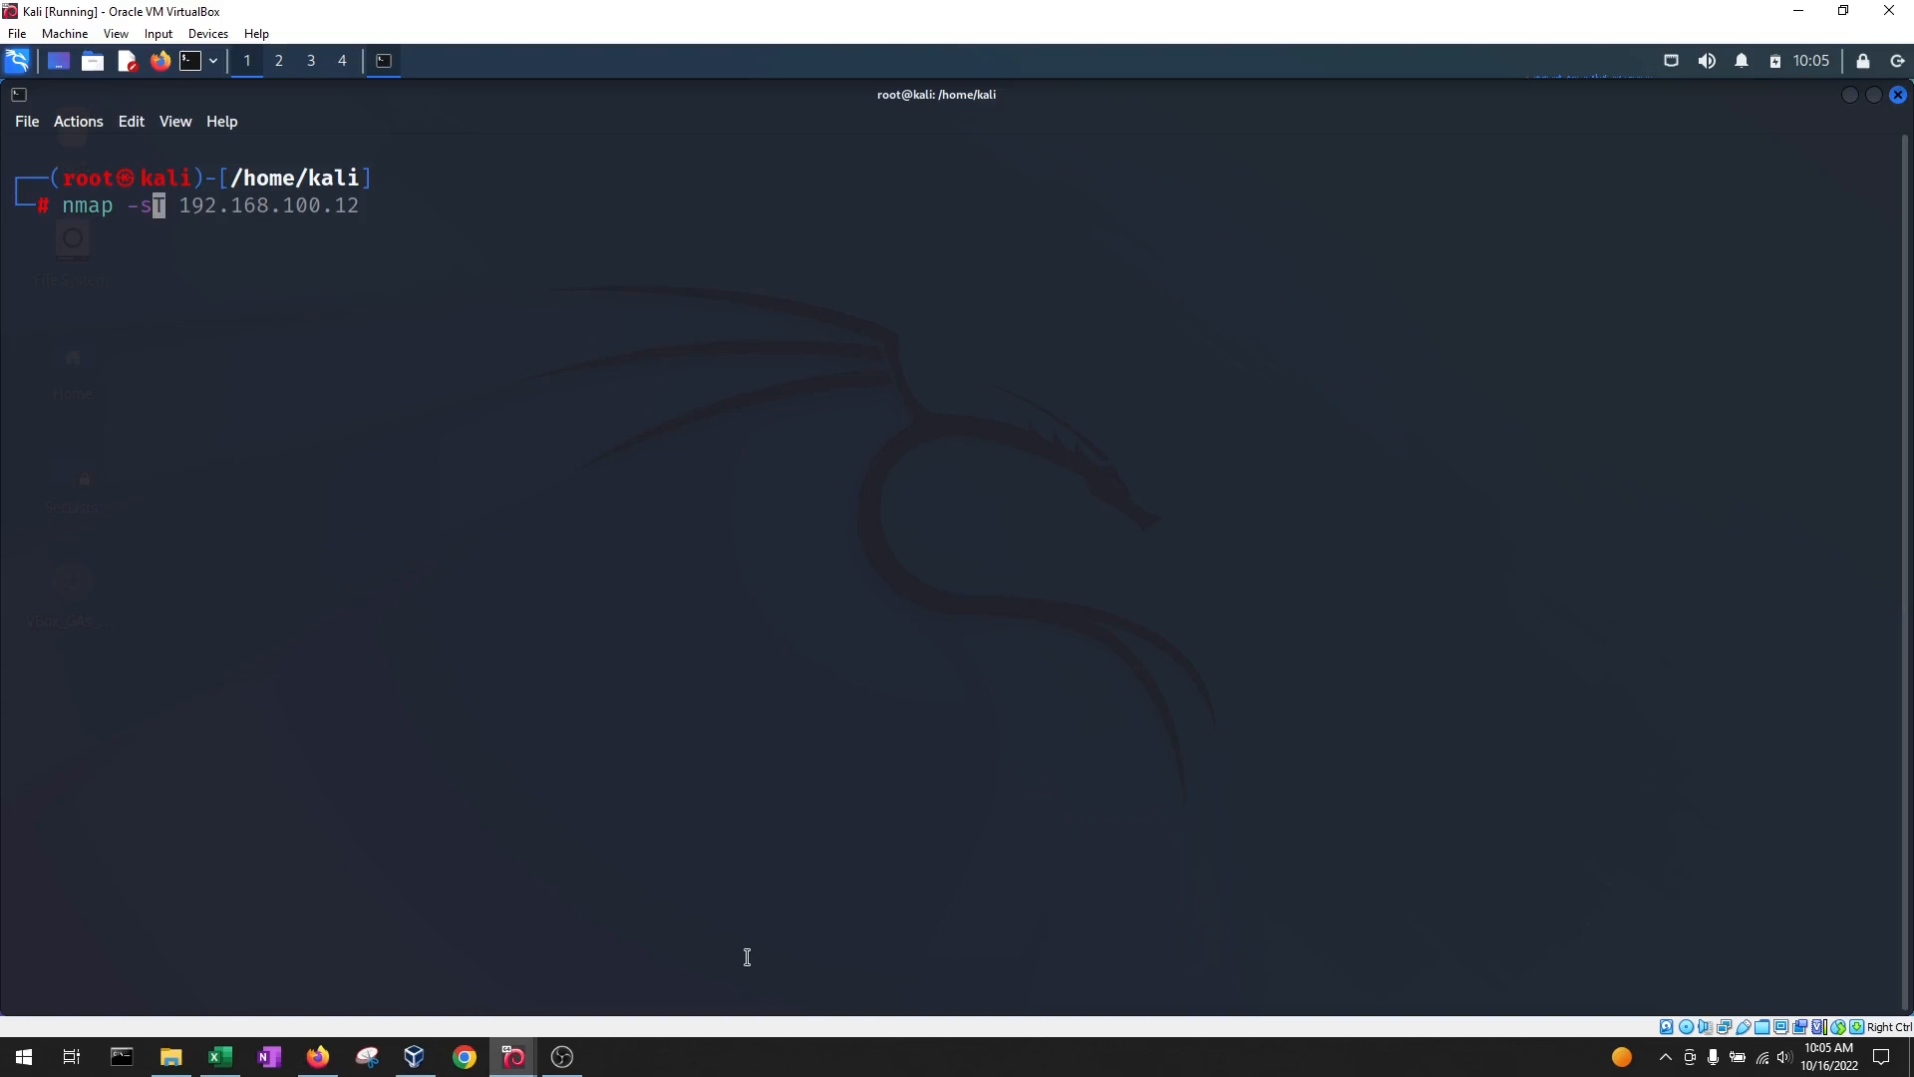
text(U -p 1-10)
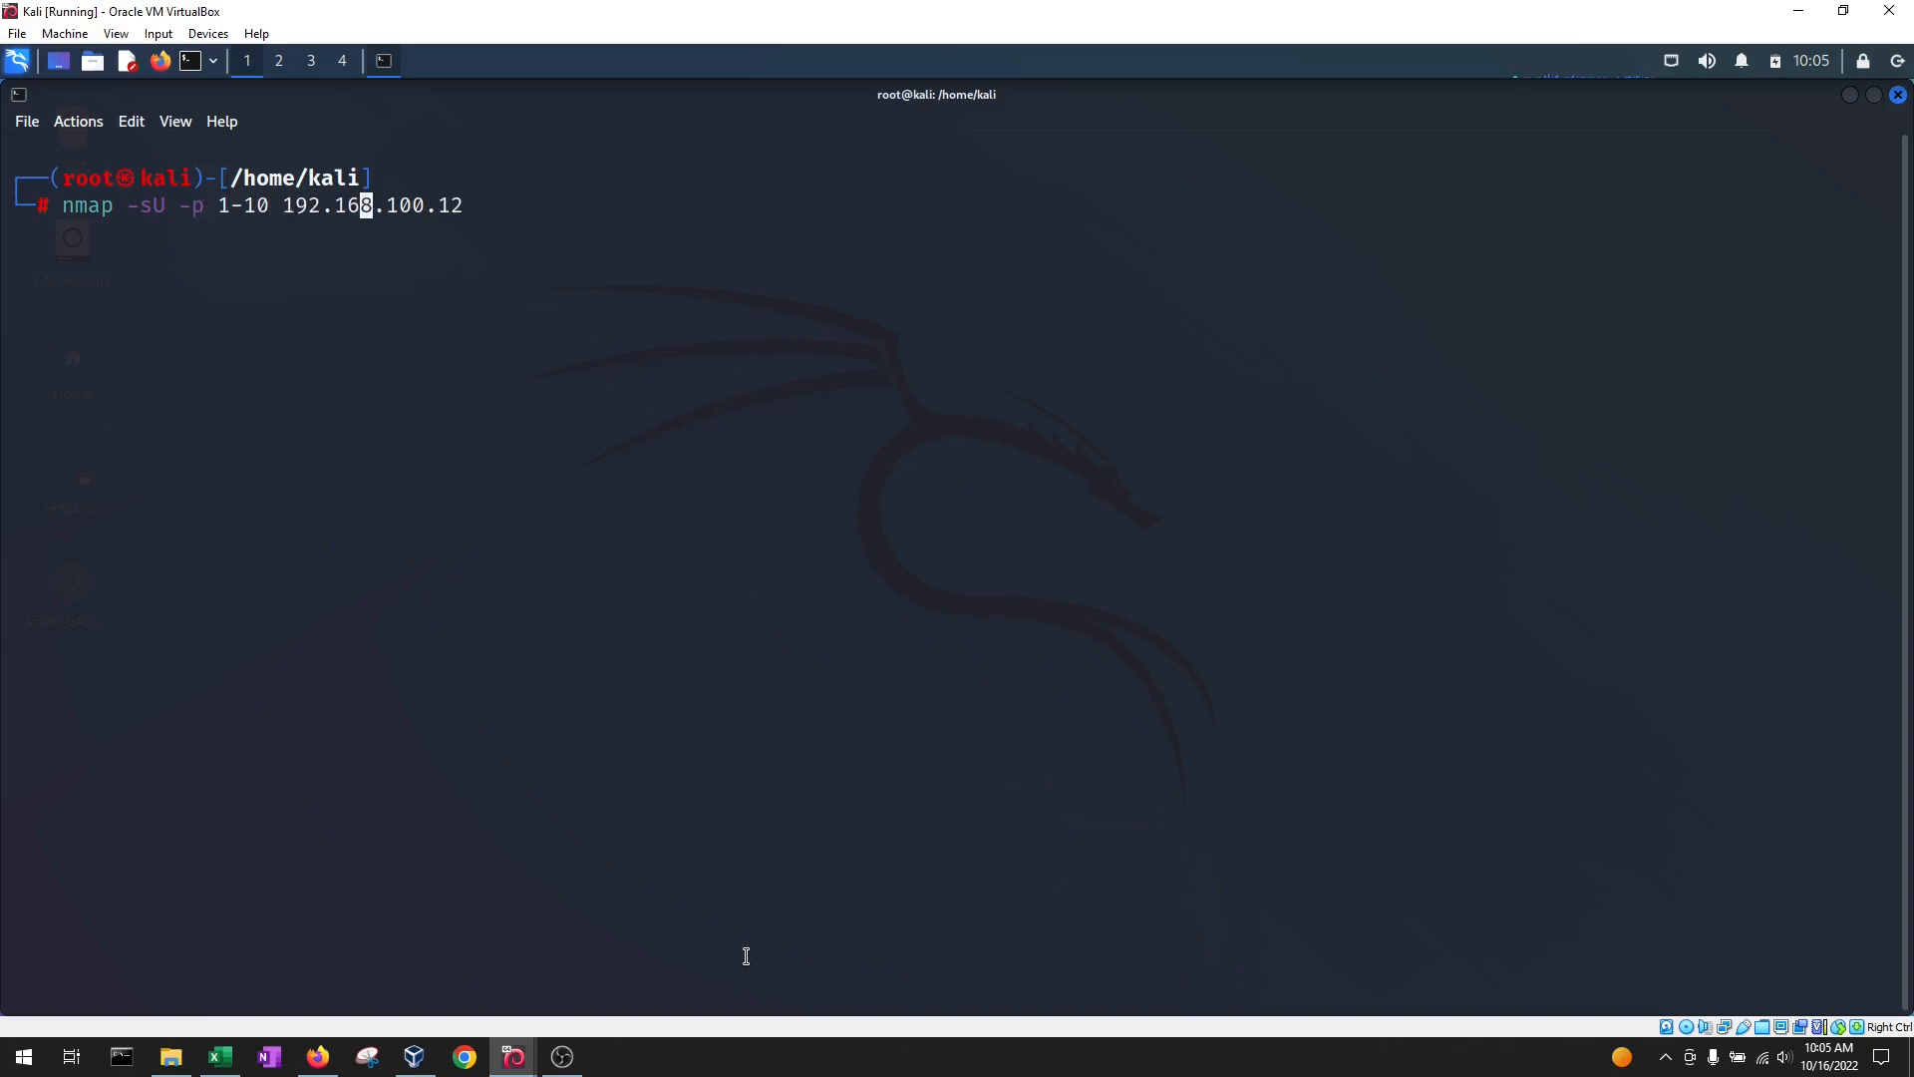
key(Return)
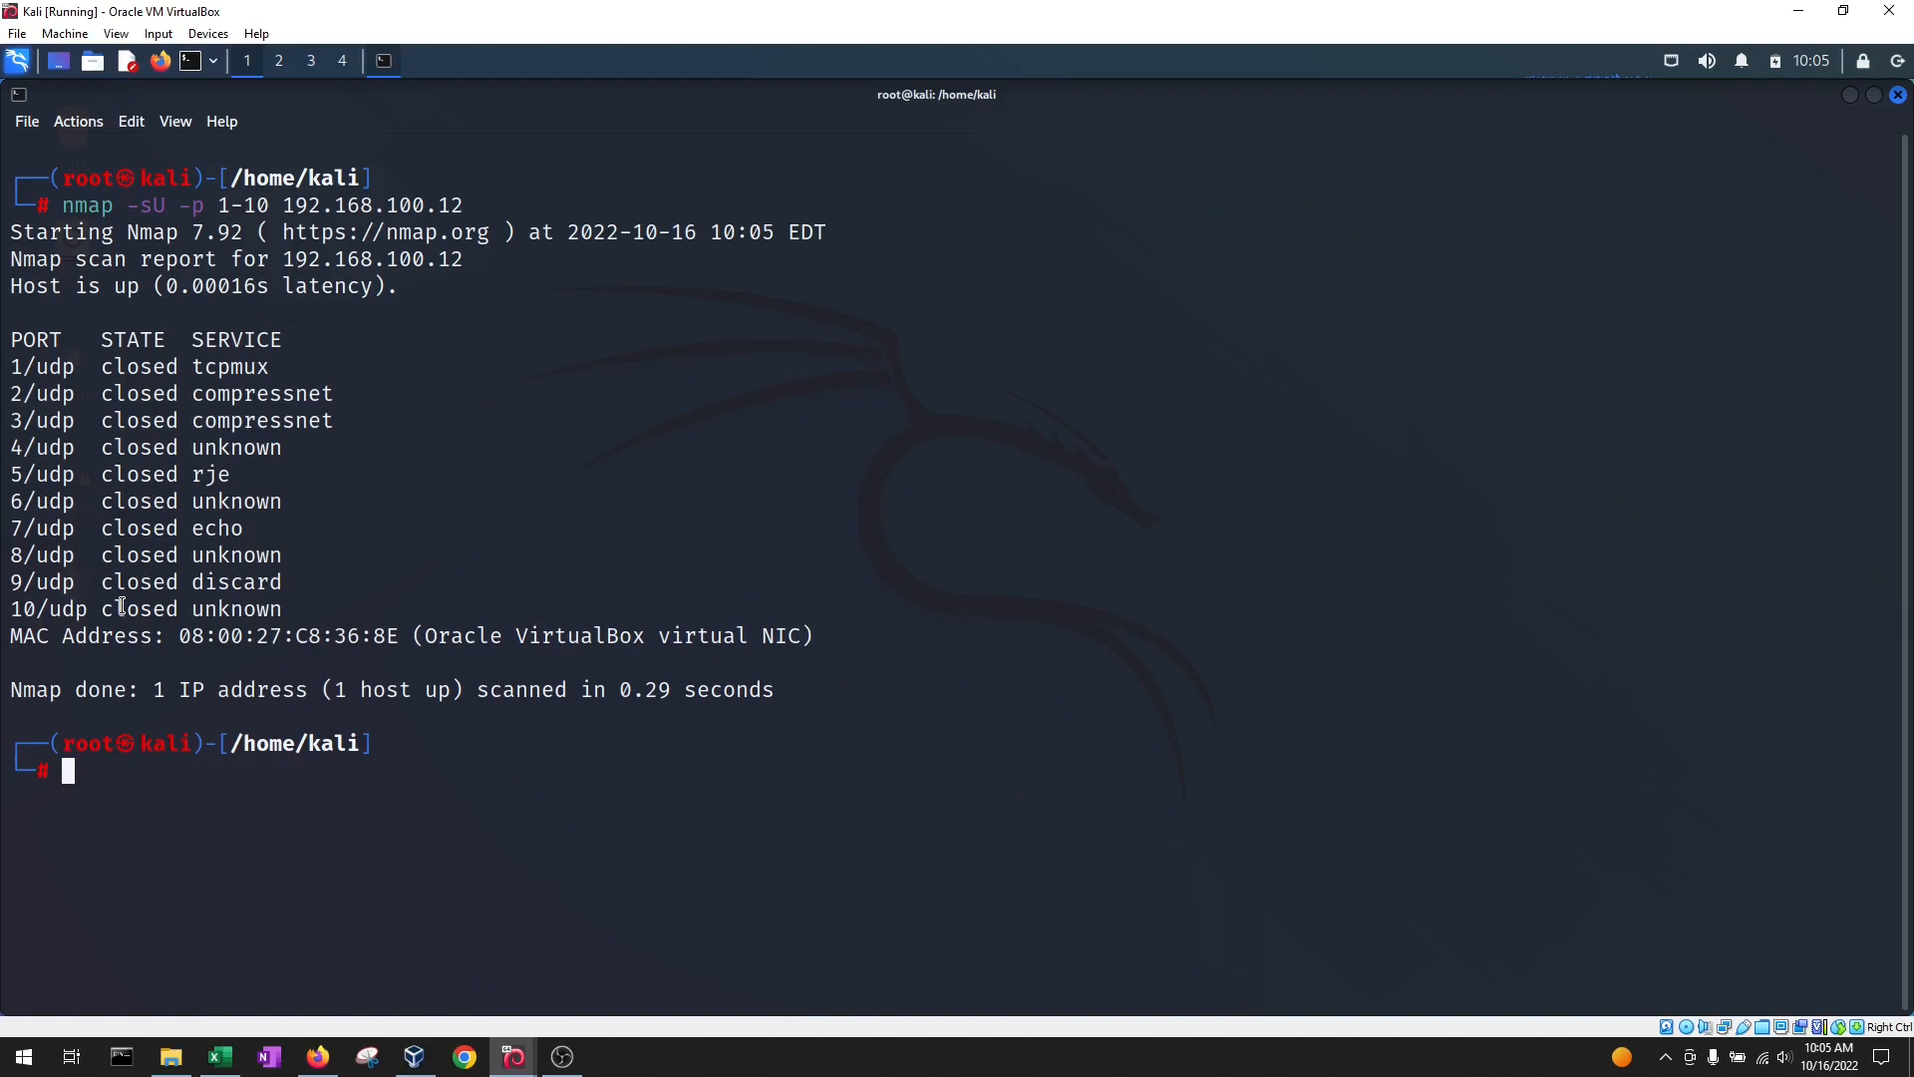
mouse_move(321, 614)
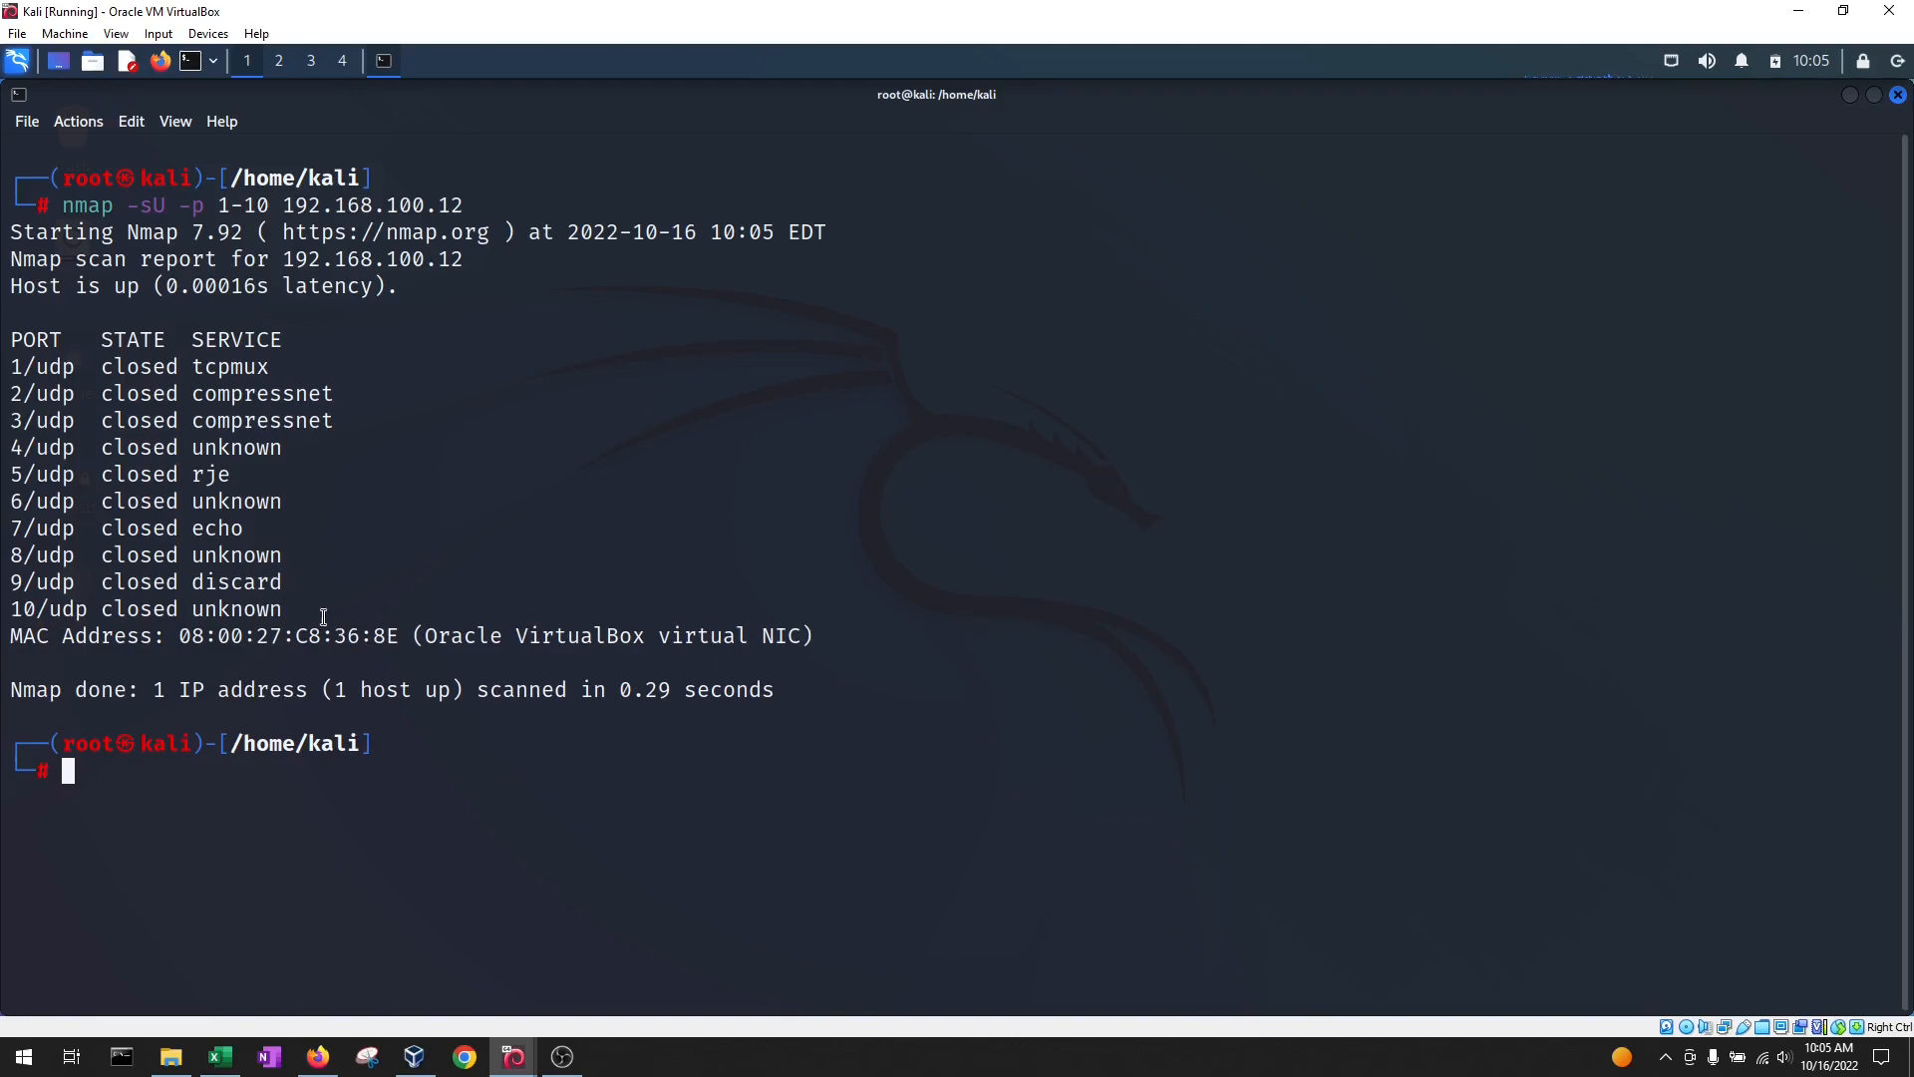
mouse_move(73, 366)
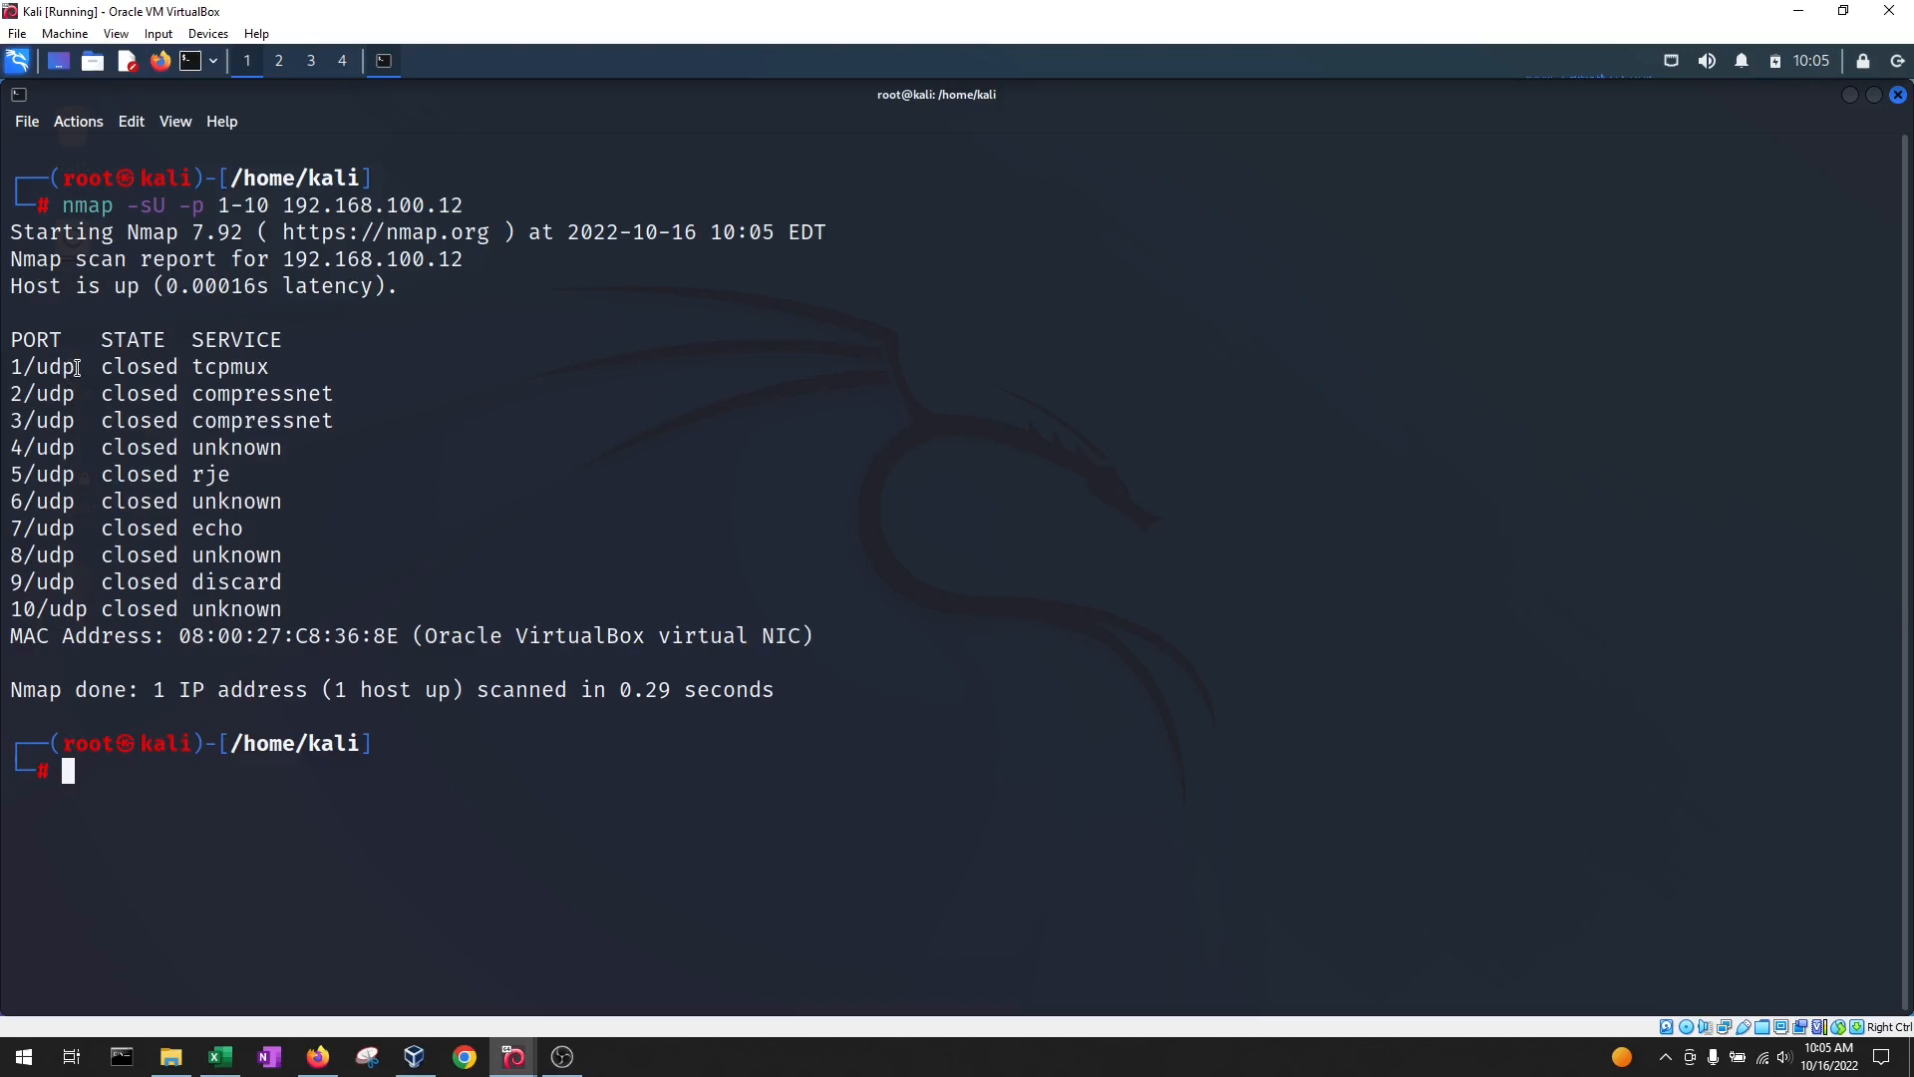
Highlight the 1/udp port entry and its closed state in the UDP results
double_click(39, 392)
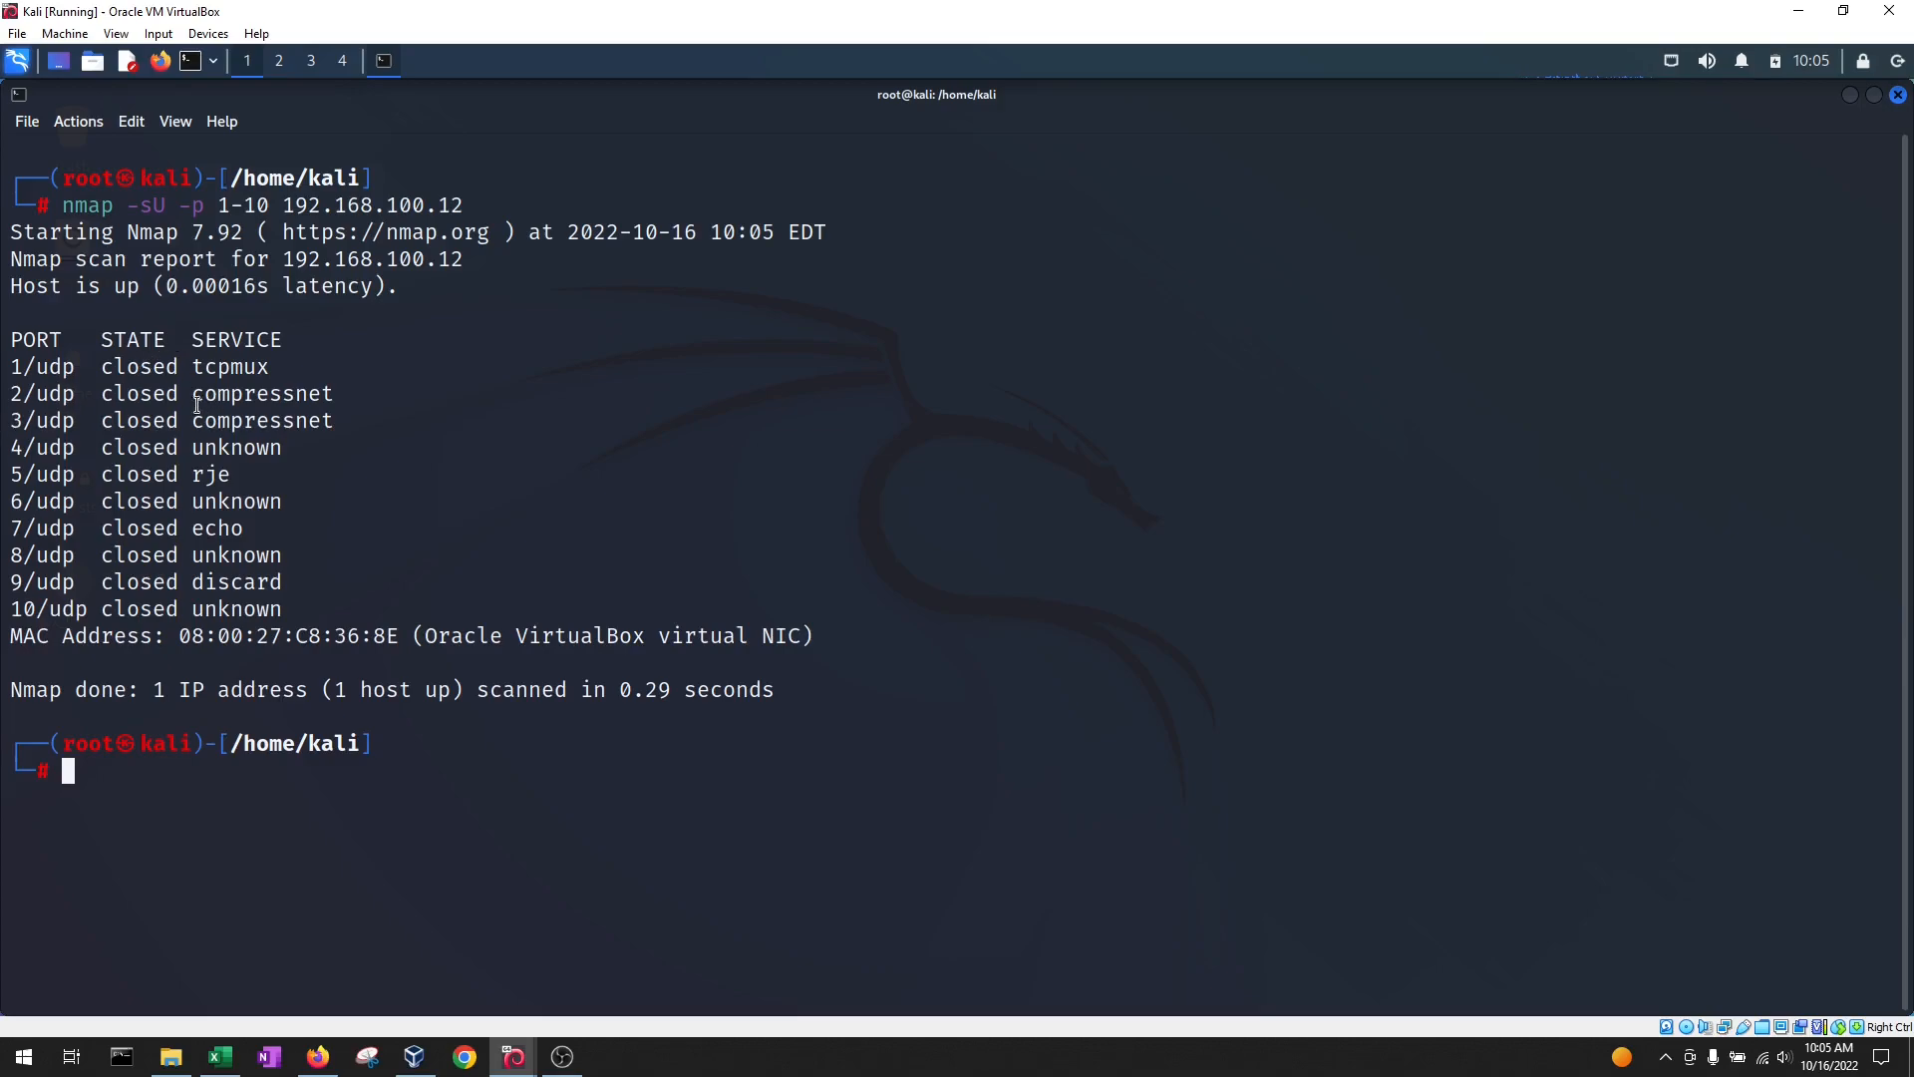
double_click(136, 366)
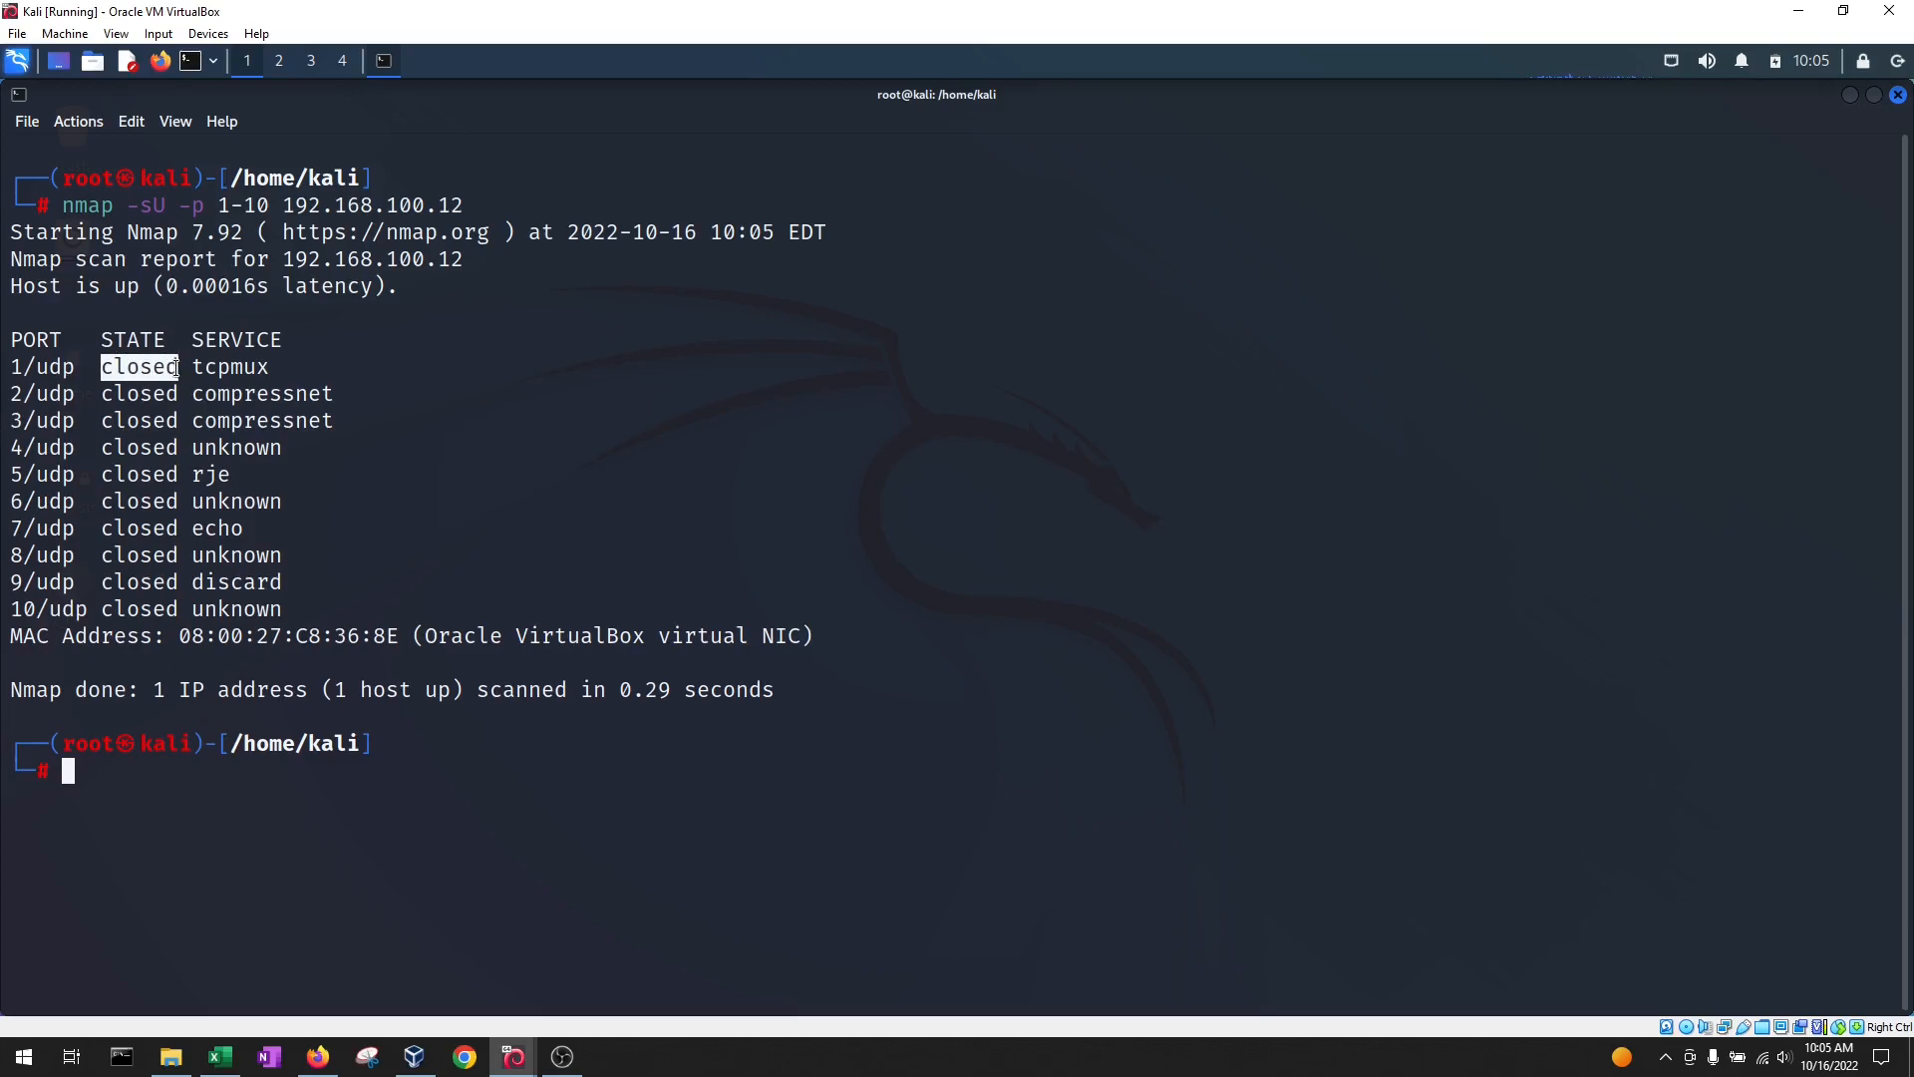